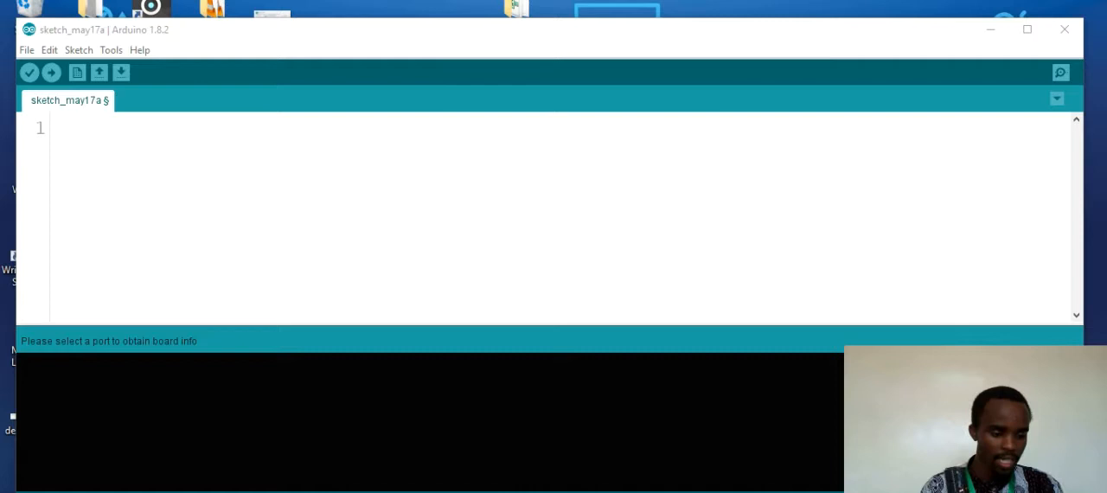
mouse_move(817, 398)
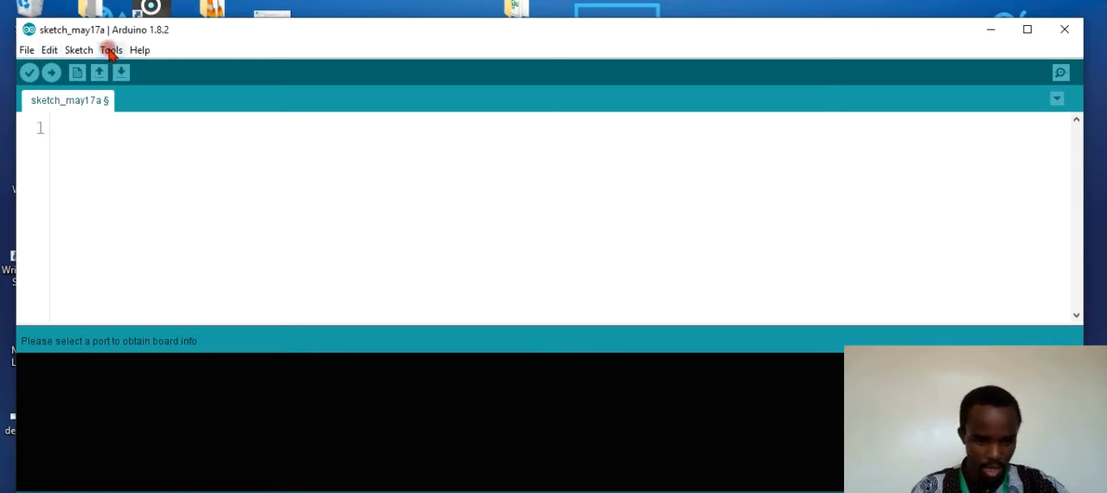
Keep COM6 as the upload port and write empty void setup() and void loop() skeletons
click(111, 50)
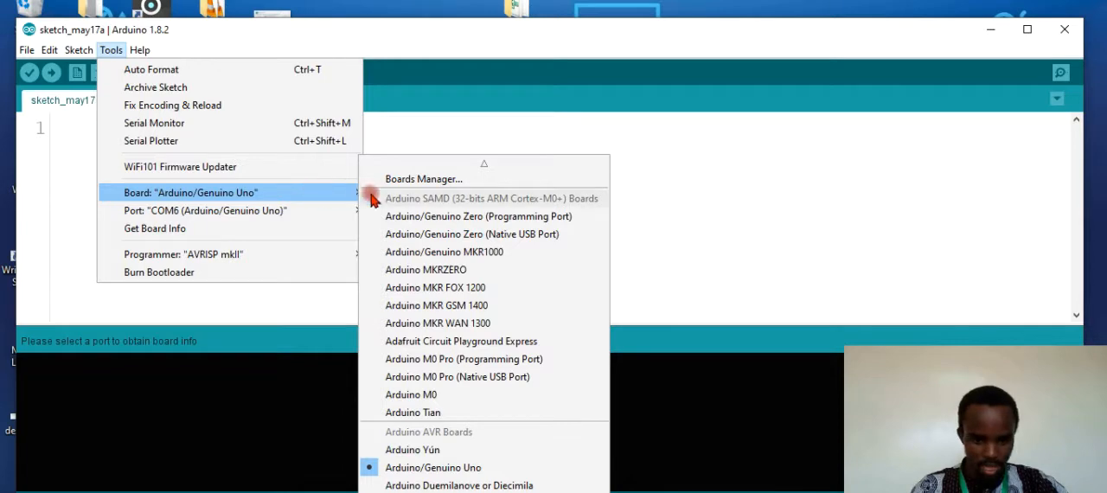
mouse_move(433, 467)
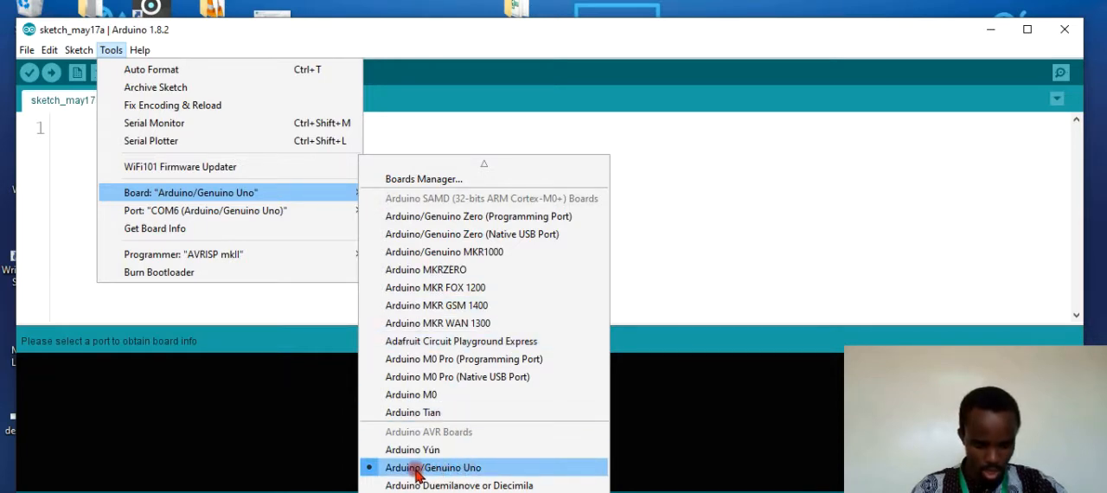
mouse_move(495, 475)
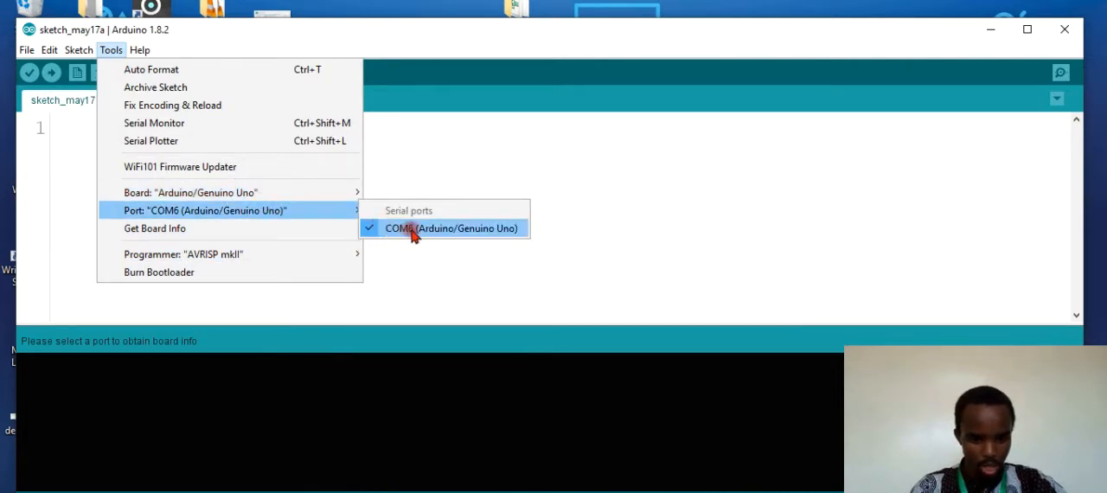
mouse_move(448, 237)
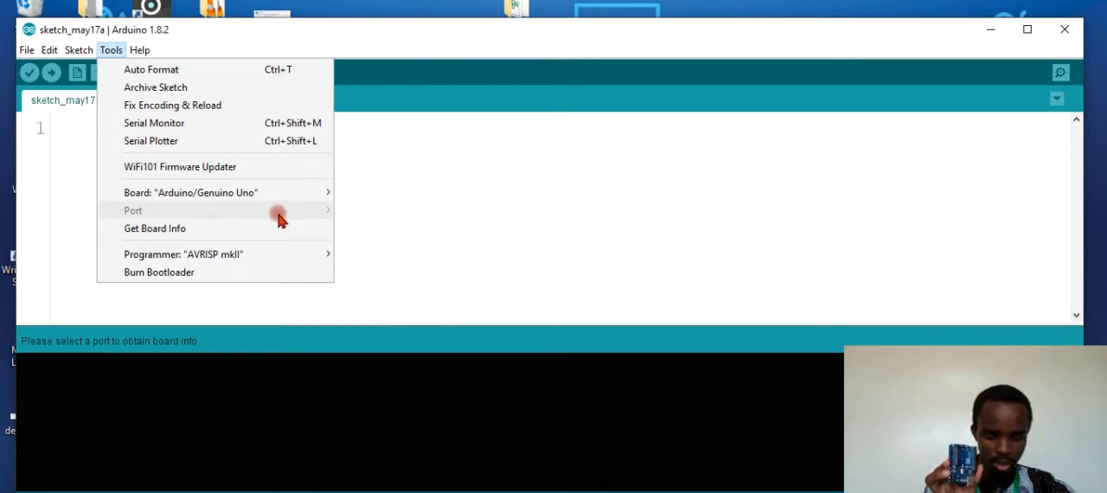
mouse_move(315, 216)
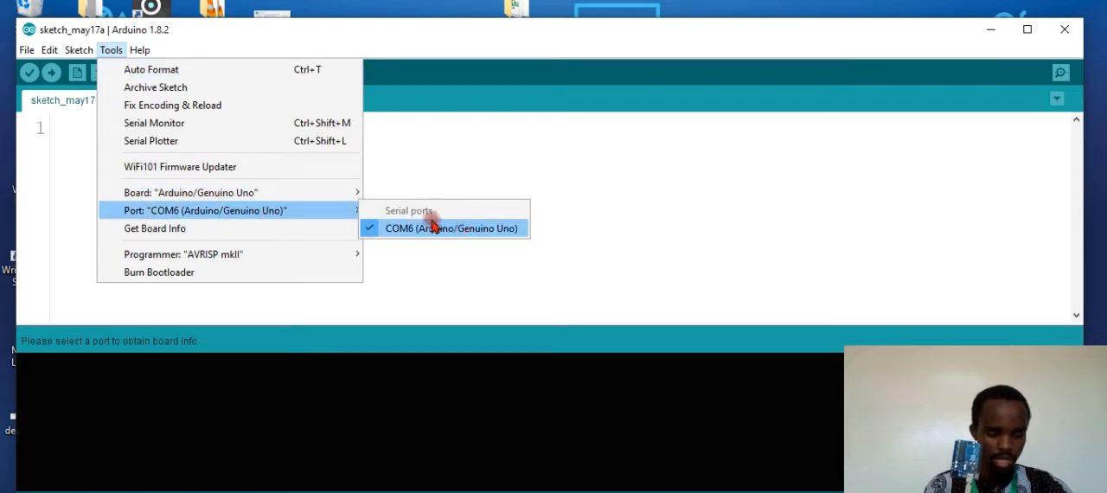
mouse_move(361, 214)
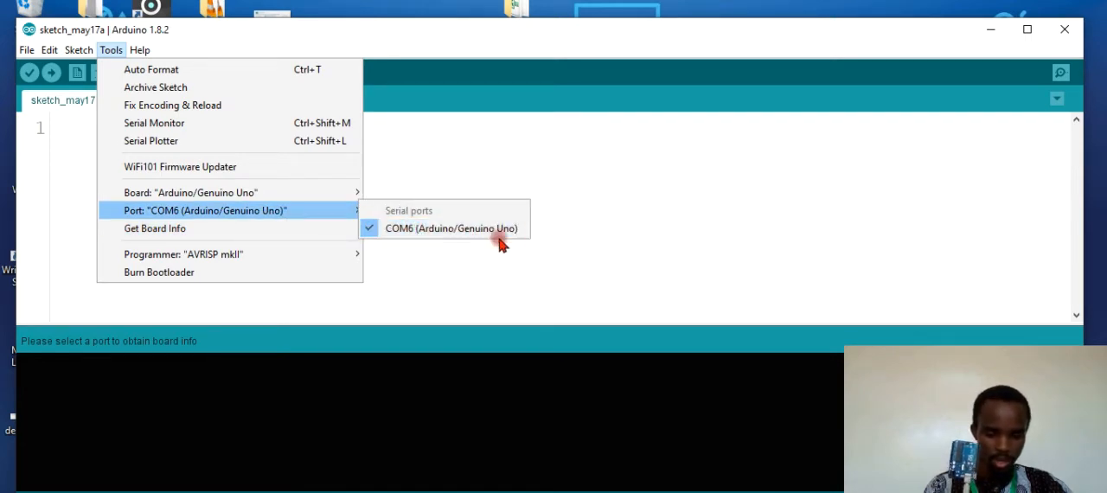
click(451, 227)
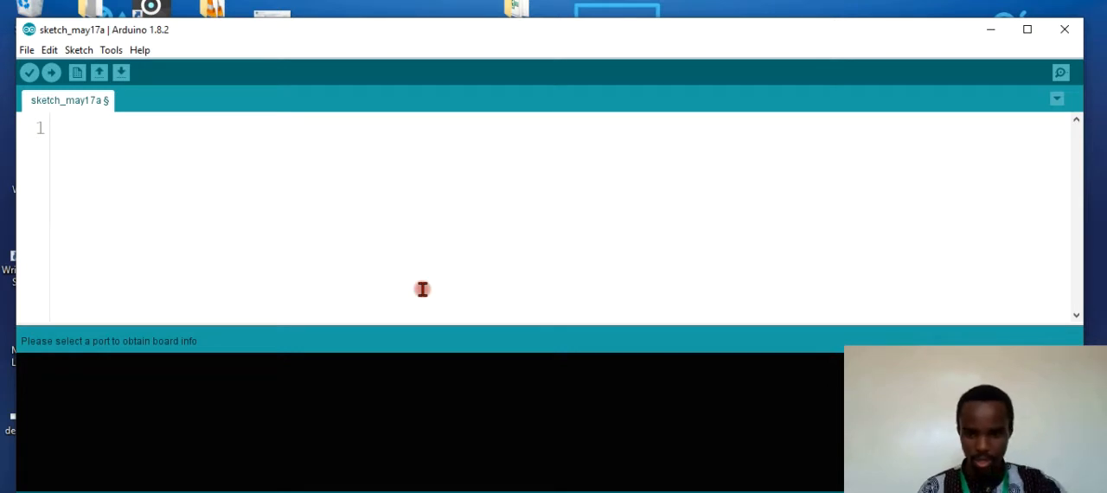
mouse_move(164, 171)
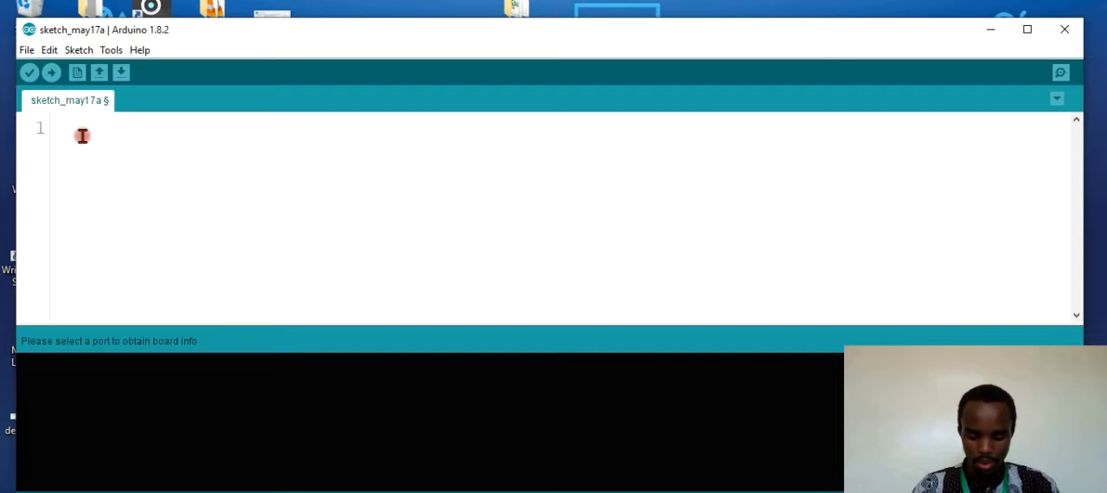
text(void)
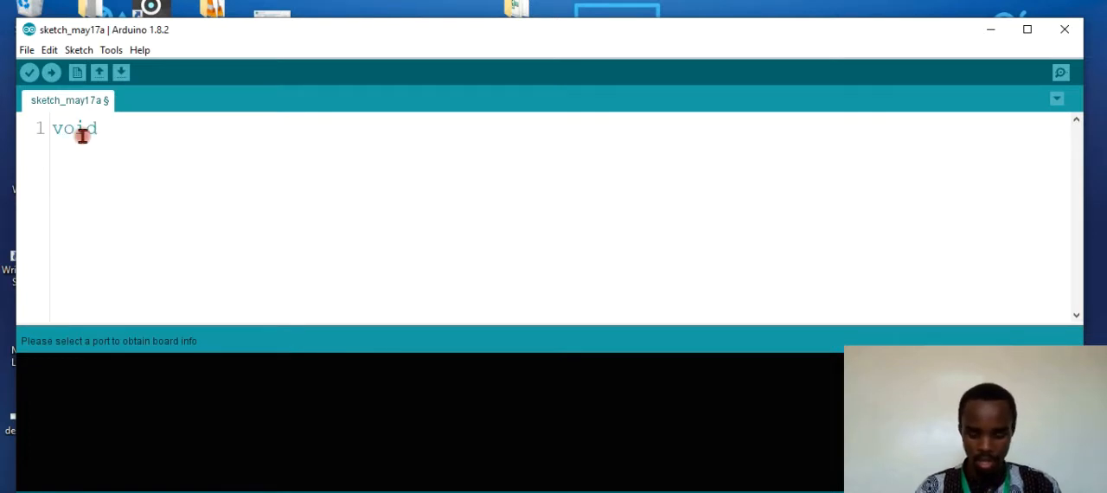
text(setu)
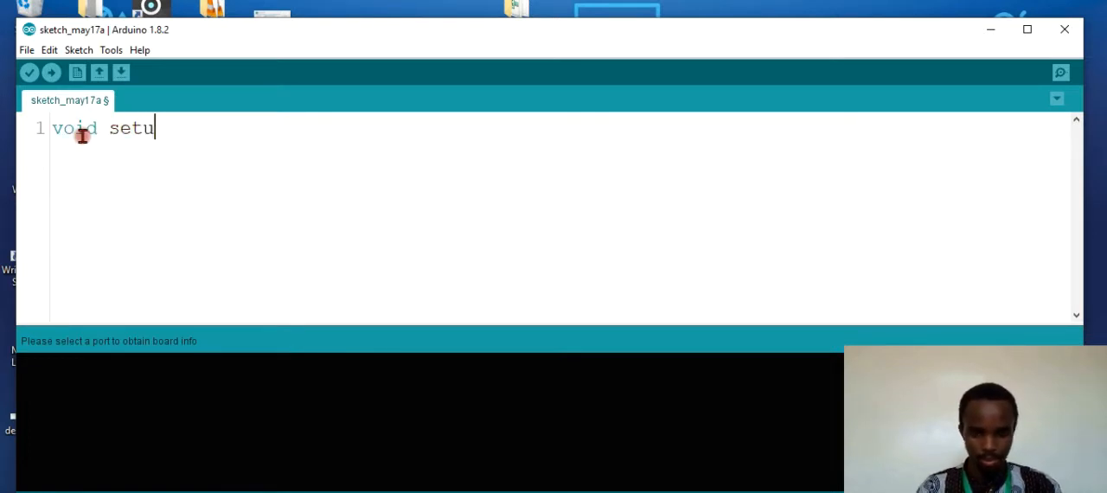
text(p())
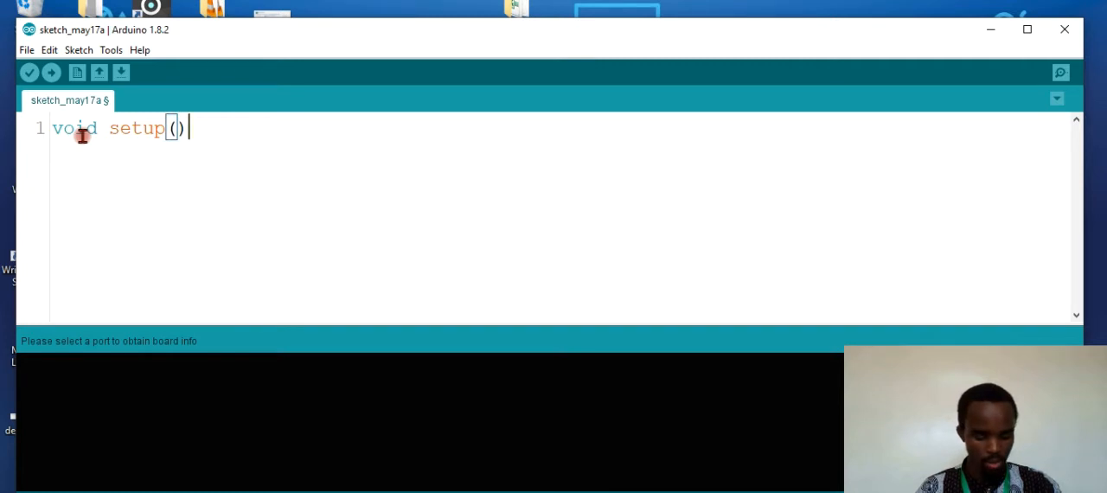
text({)
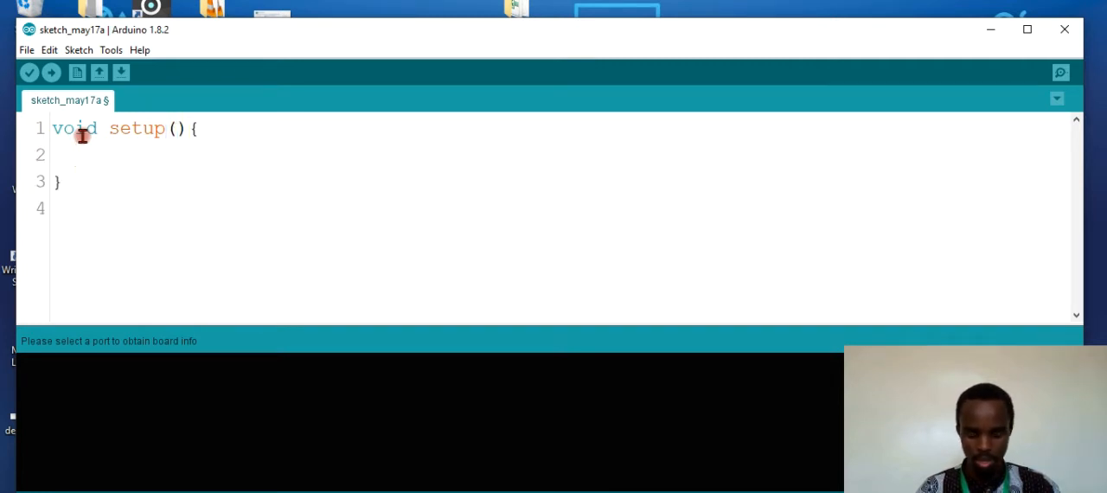
key(enter)
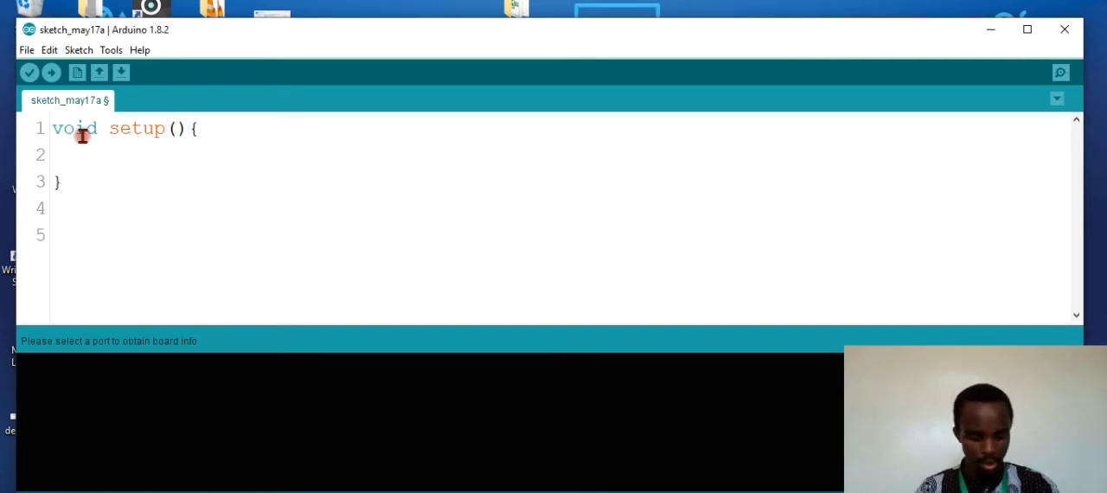
text(void l)
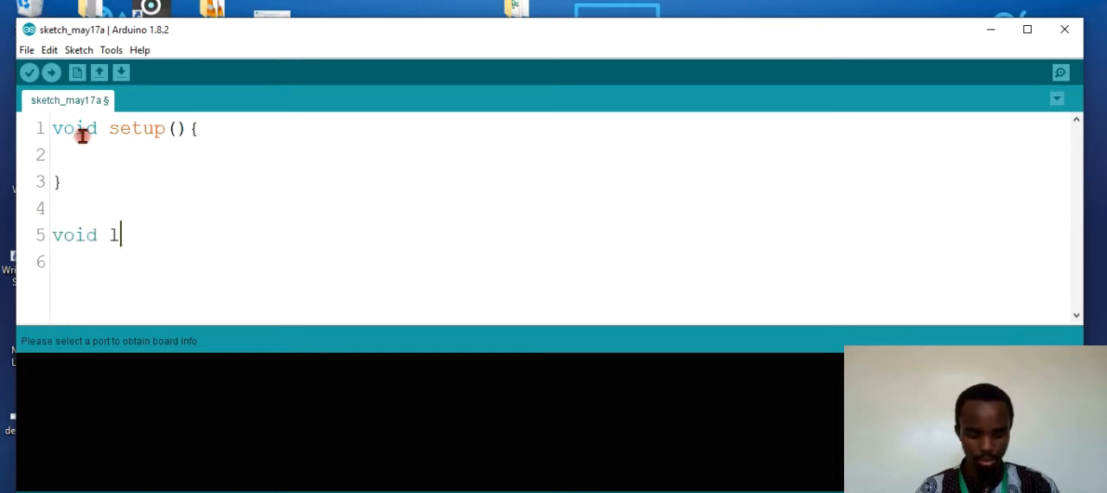
text(oop() {)
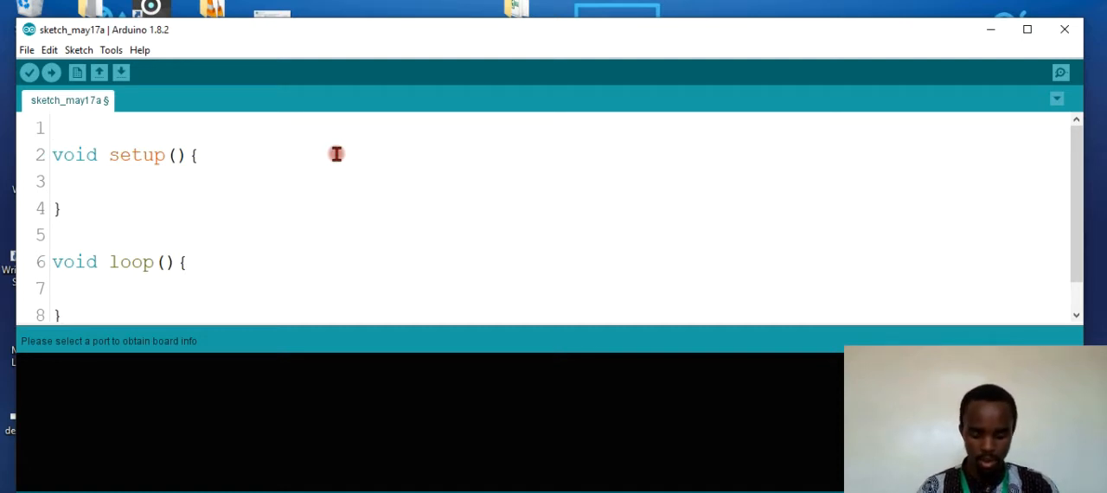
Declare const int ledpin=13; on the sketch's first line, above setup()
text(const)
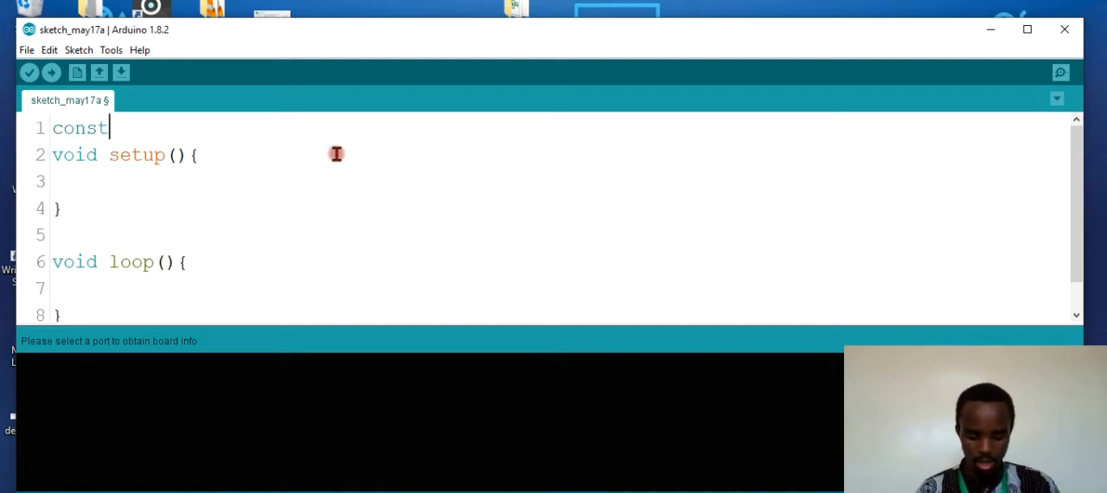
text(int)
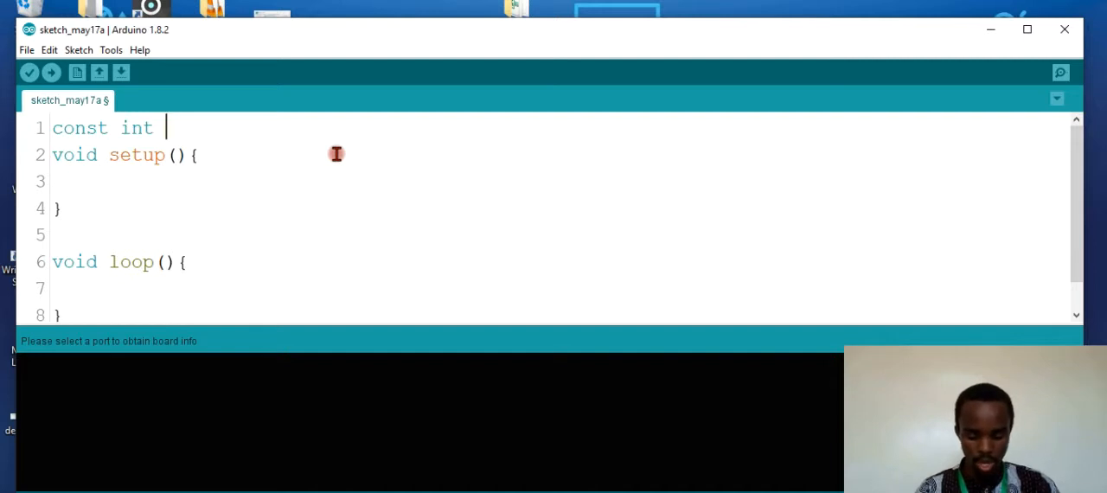
text(ledpin)
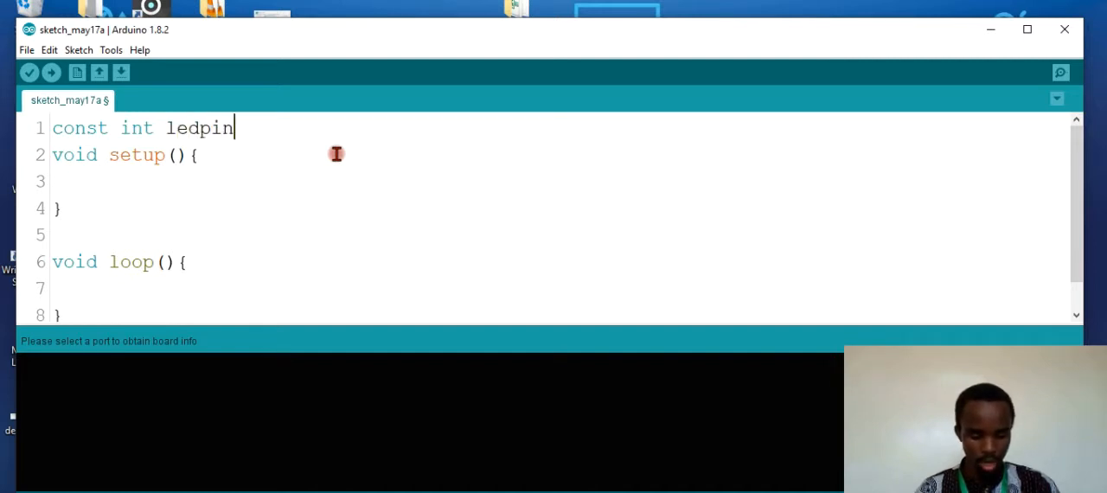
text(=13;)
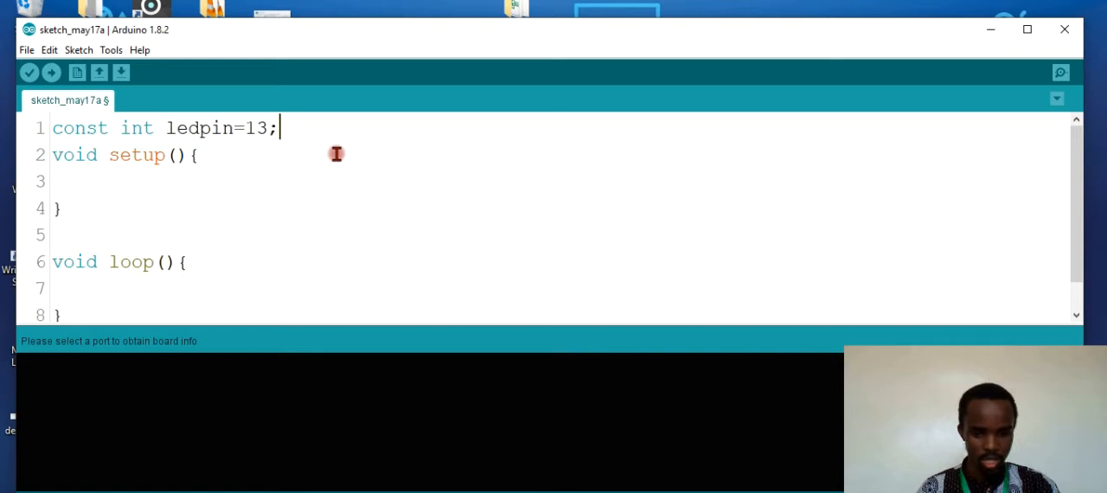
mouse_move(164, 154)
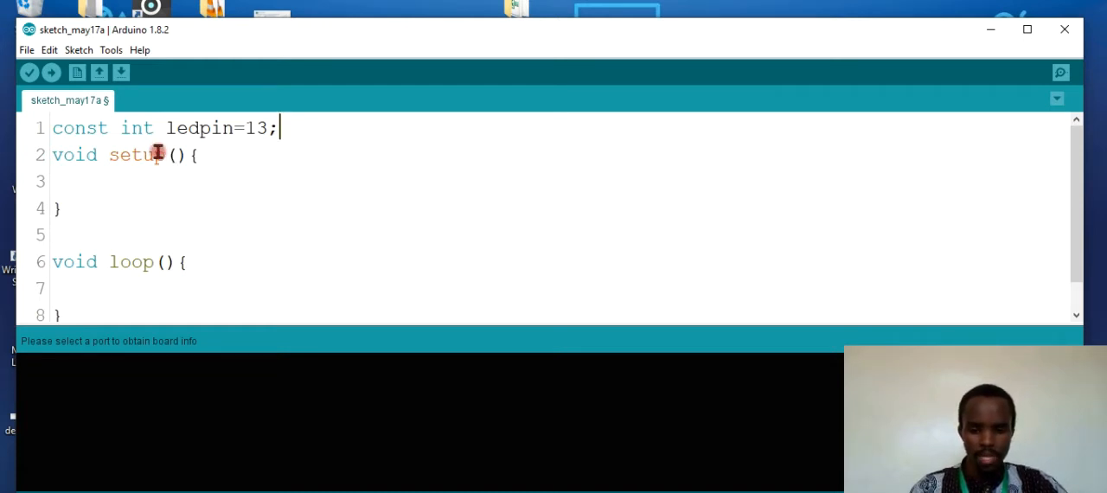
Write pinMode(ledpin,OUTPUT); inside setup(), correcting a mistyped 13
double_click(80, 127)
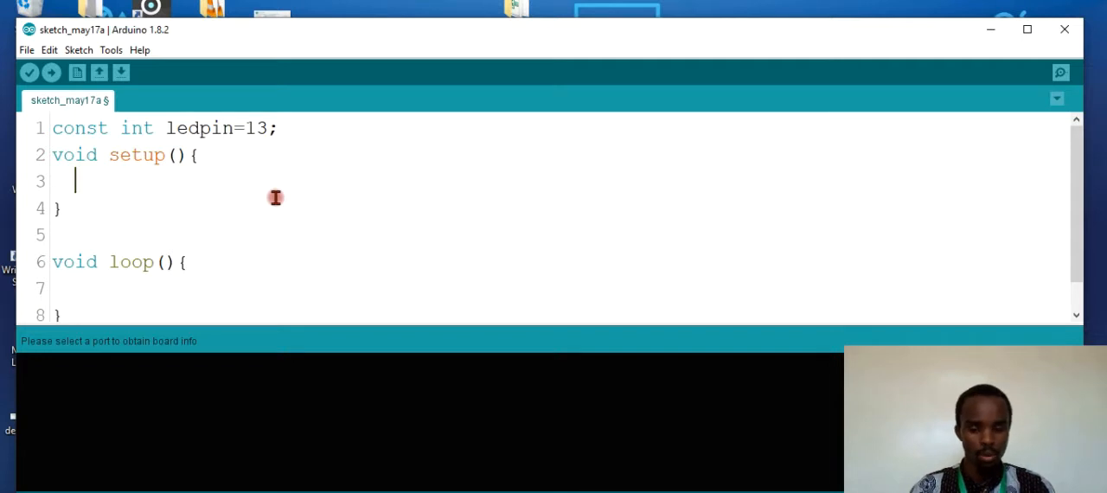
text(pinM)
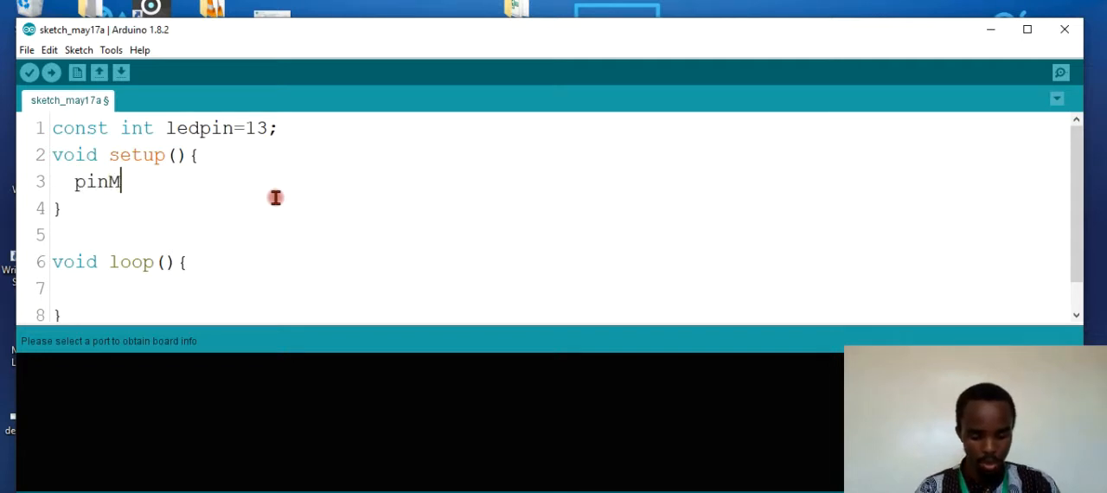
text(ode()
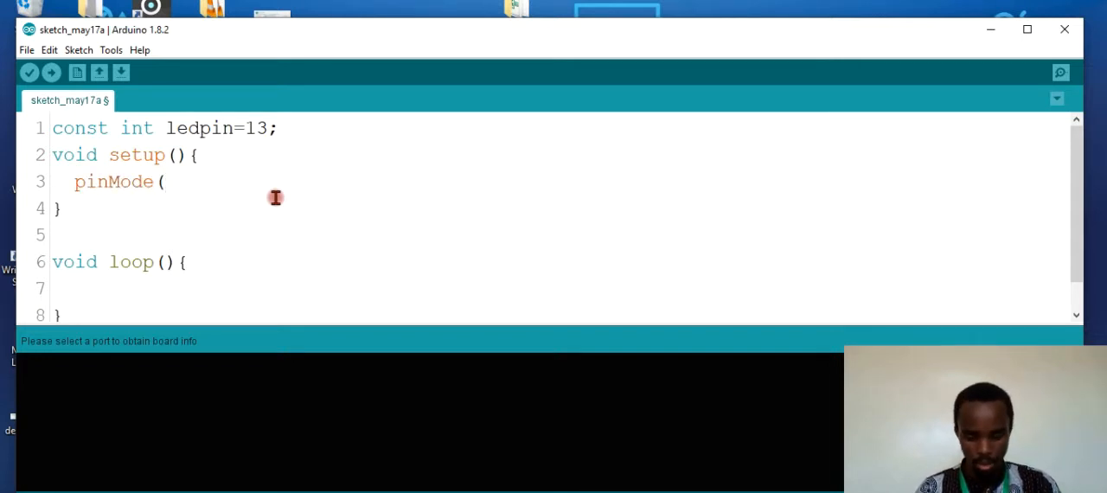
text(led)
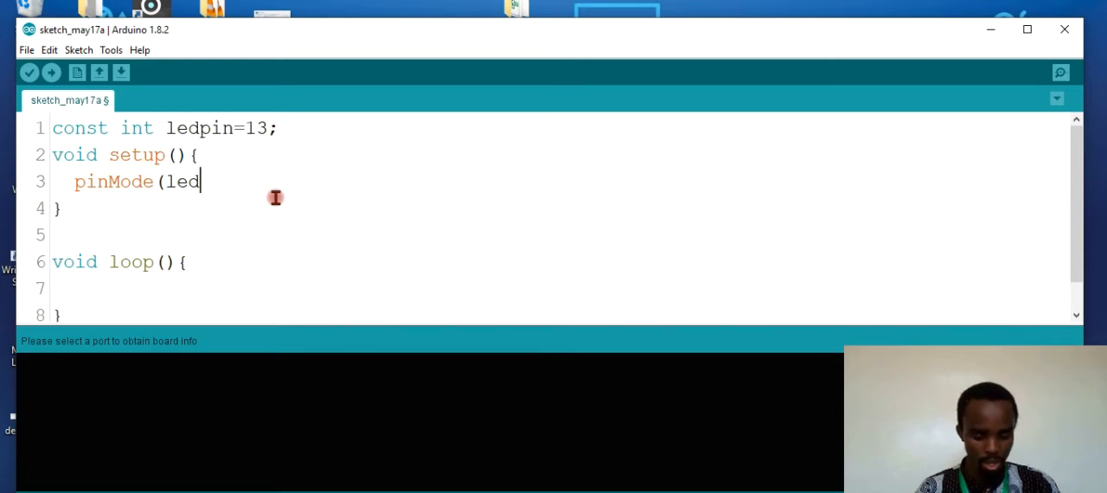
text(pin)
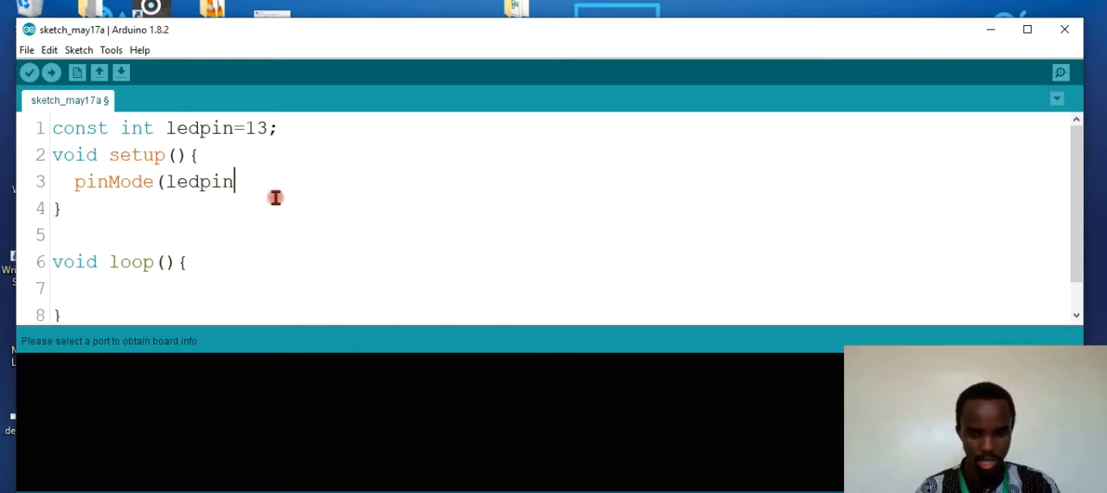
text(,13)
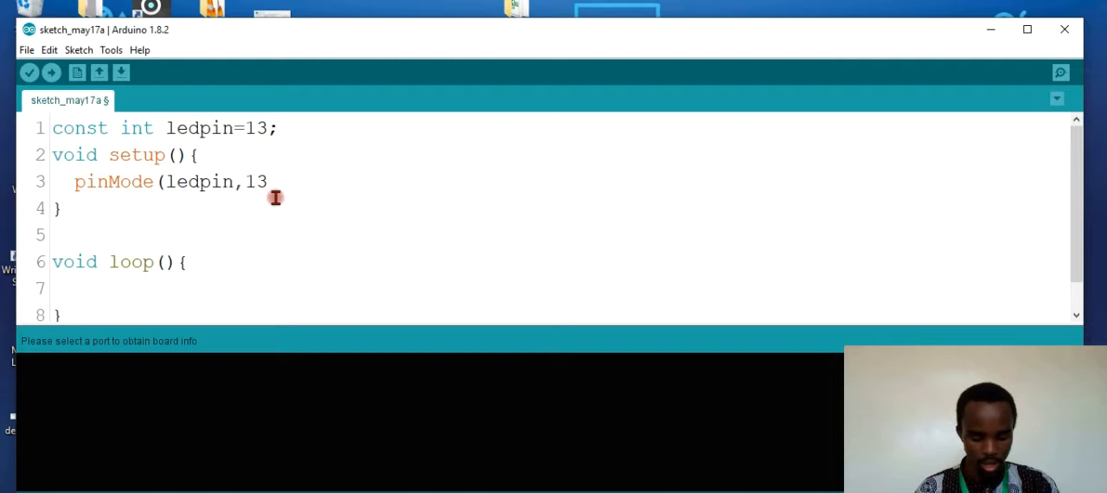
key(Backspace)
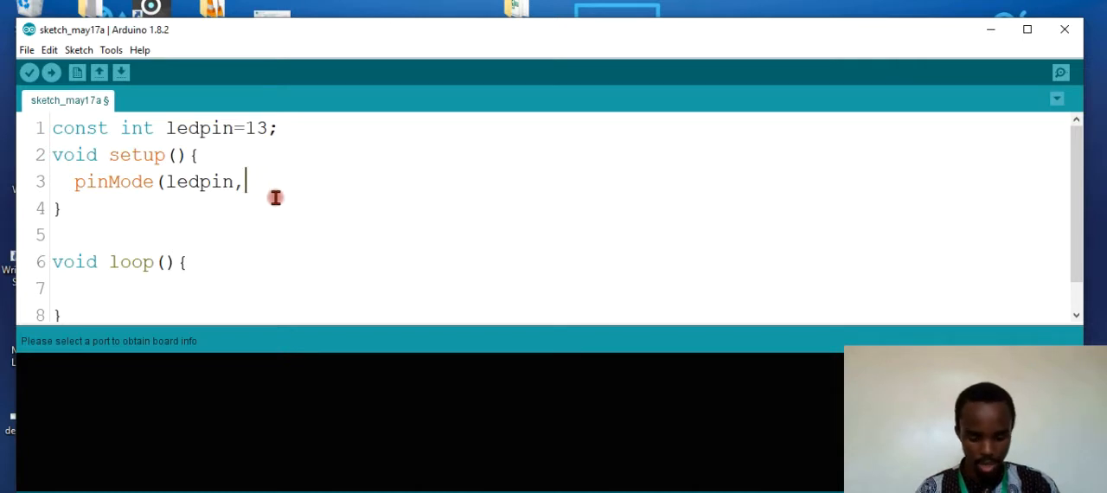
text(0)
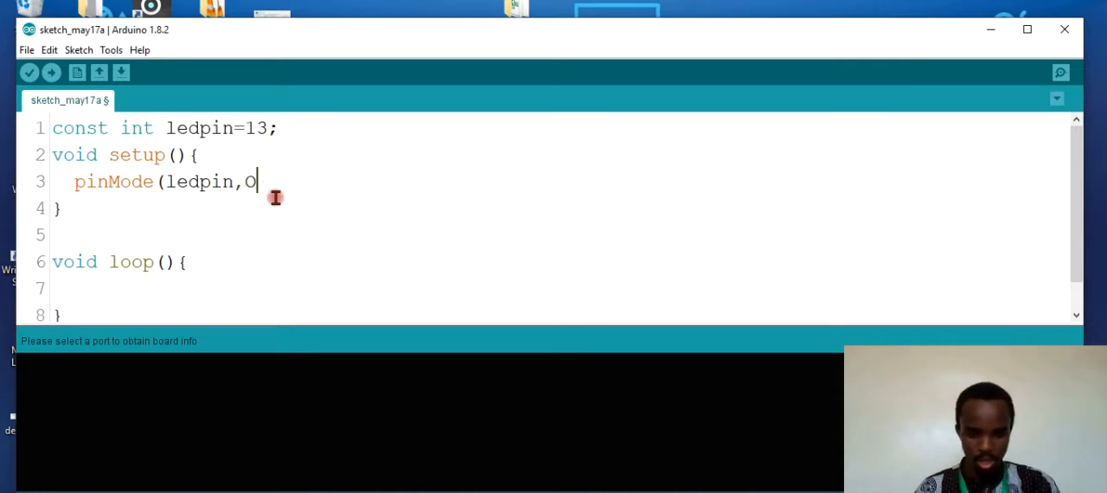
text(OUTPUT)
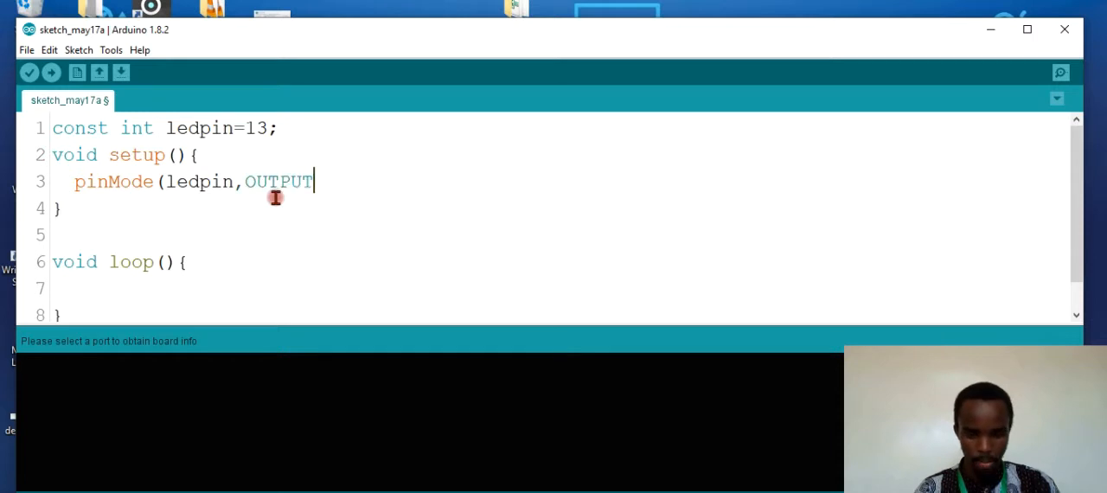
text();)
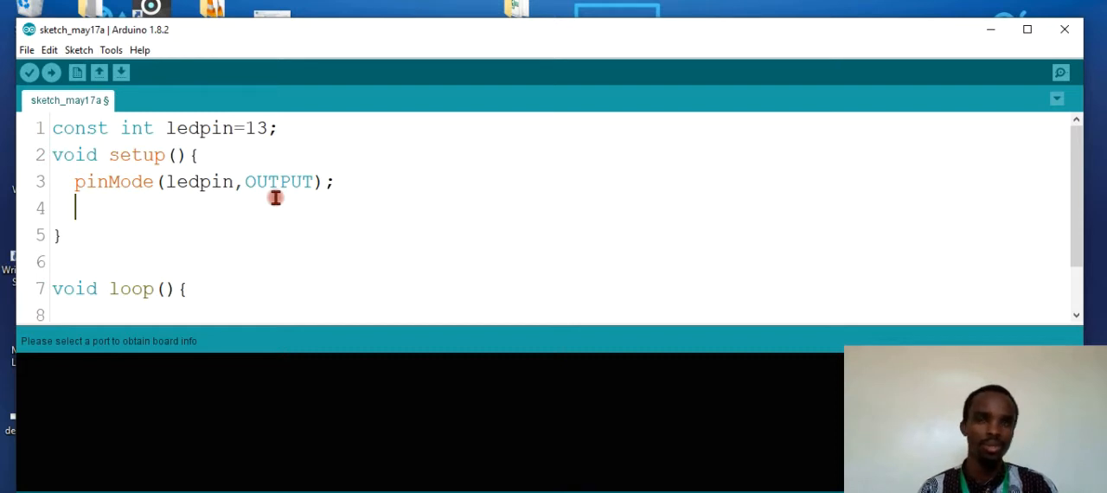
Add Serial.begin(9600); below the pinMode line in setup()
text(Se)
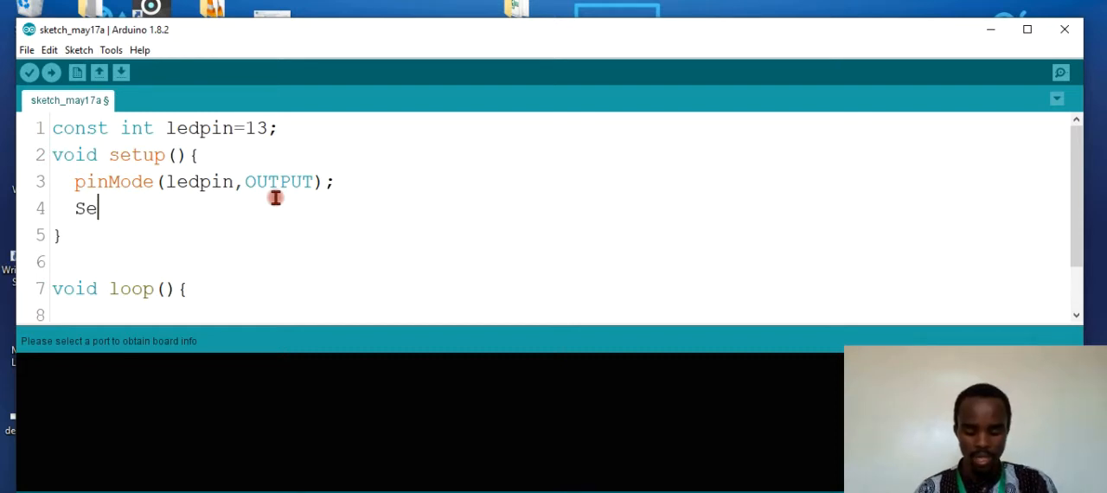
text(rial.p)
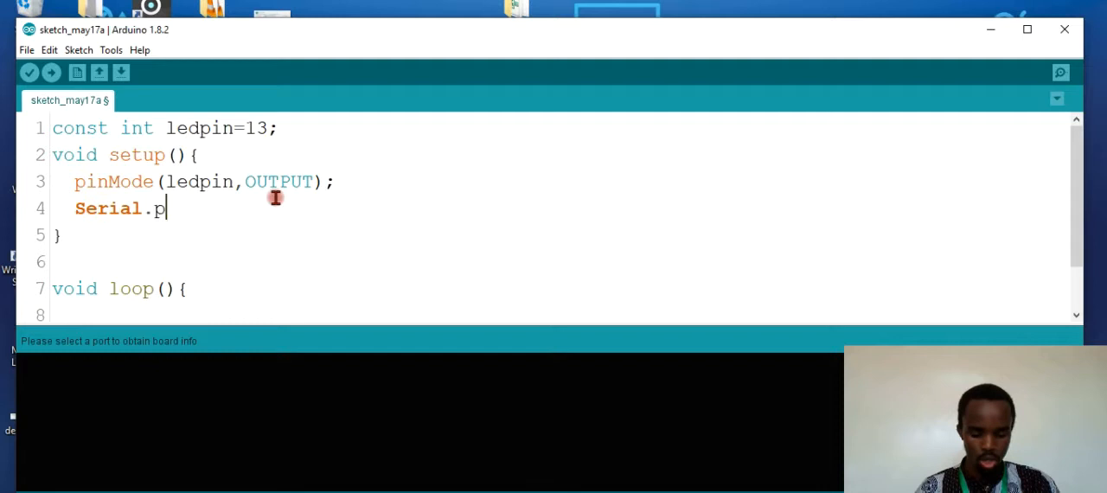
key(BackSpace)
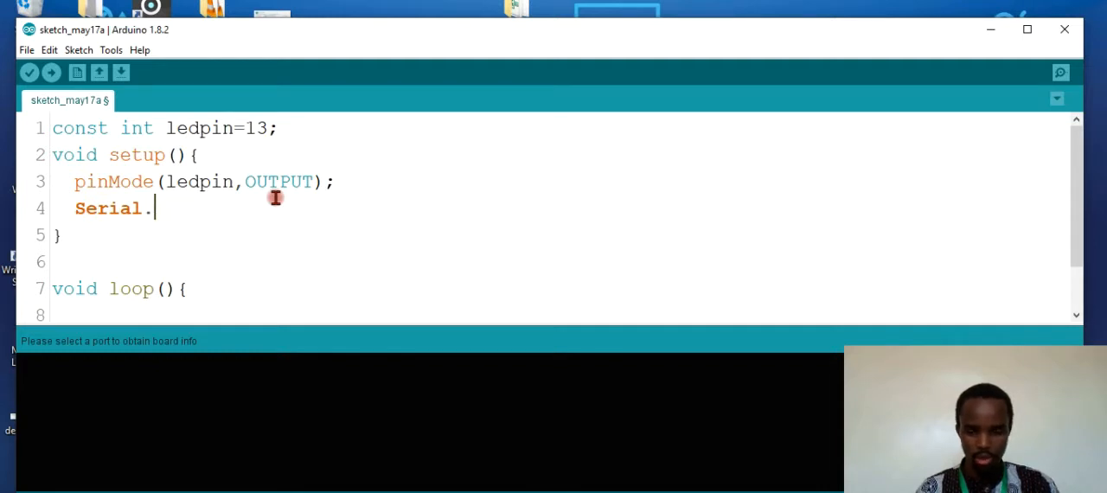
text(begin(9600);)
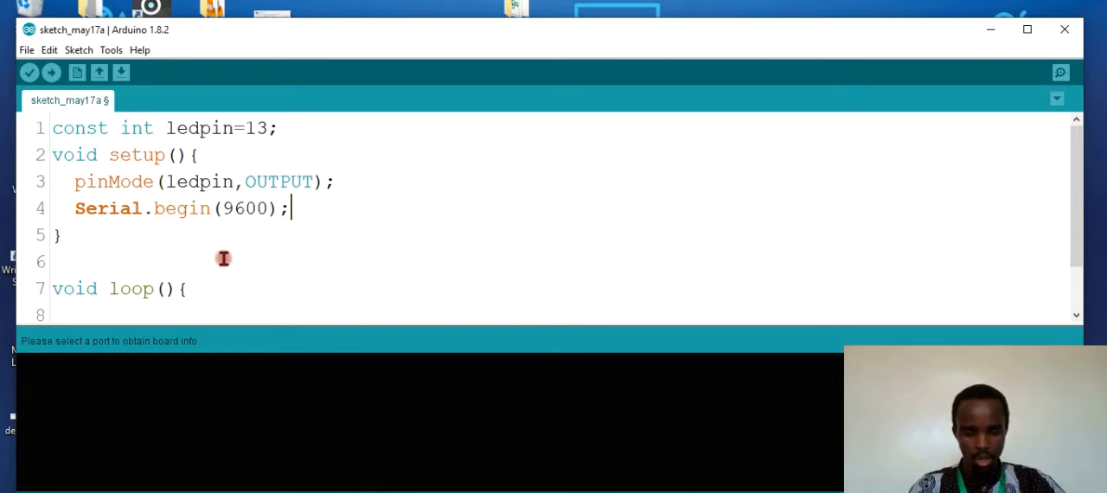
mouse_move(217, 223)
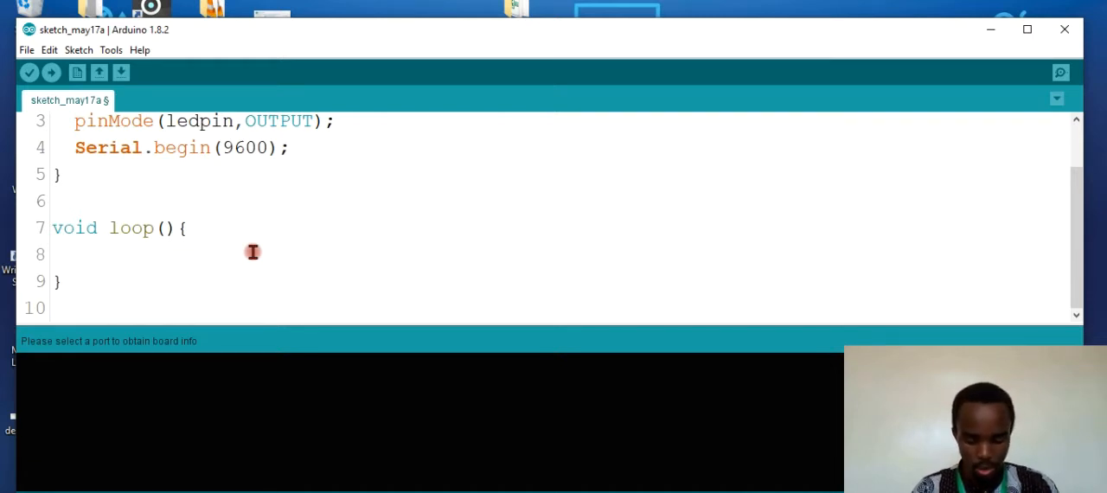
In loop(), write digitalWrite(ledpin,HIGH); to turn the LED on
text(dig)
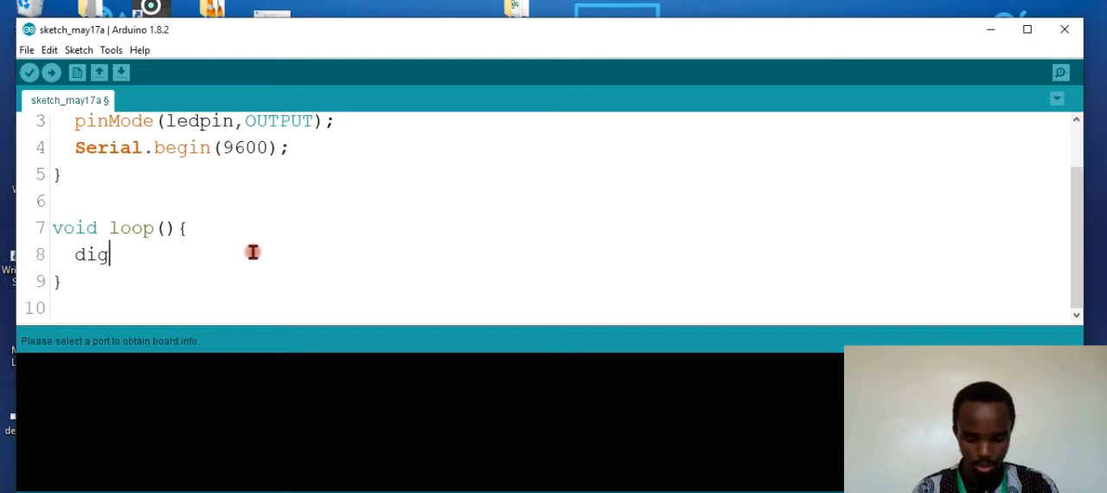
text(ital)
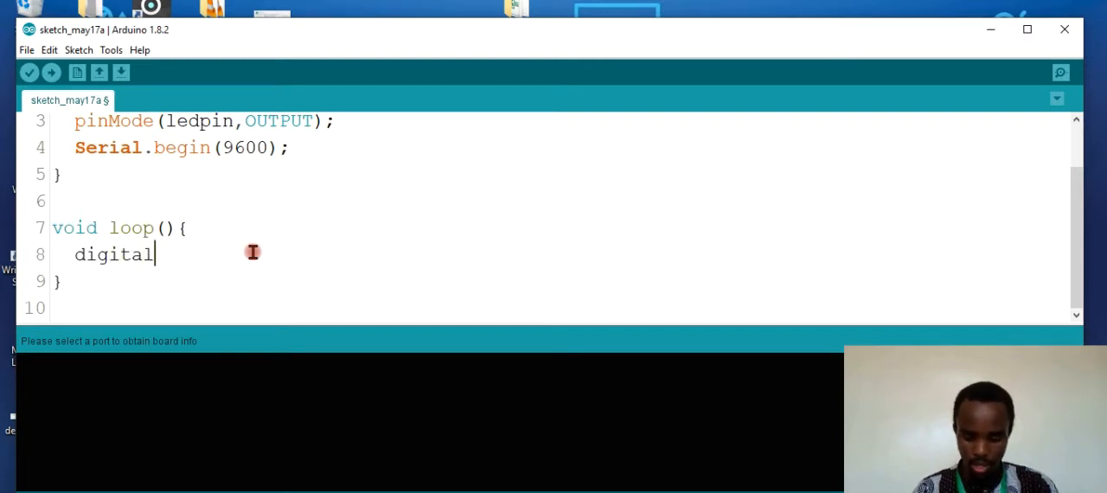
text(Write)
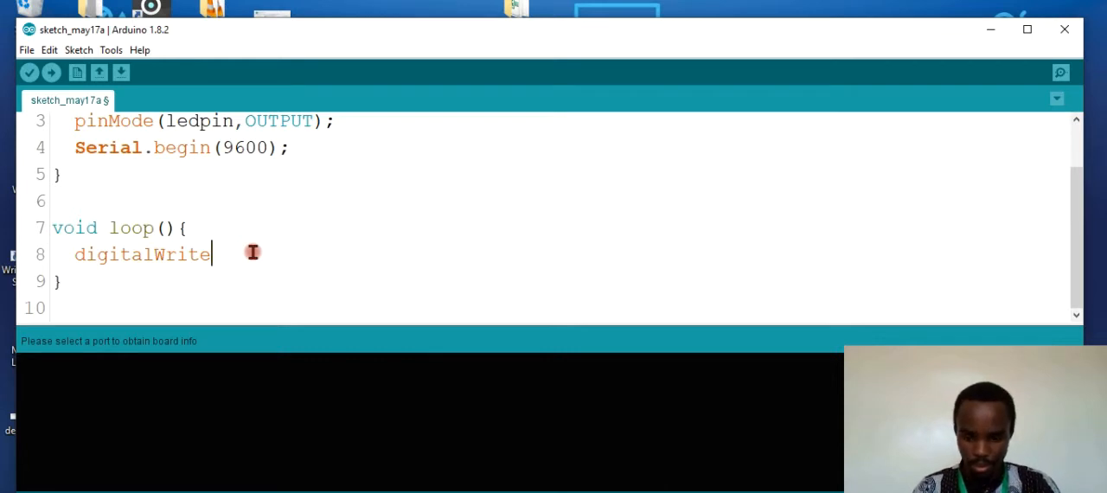
text((HI)
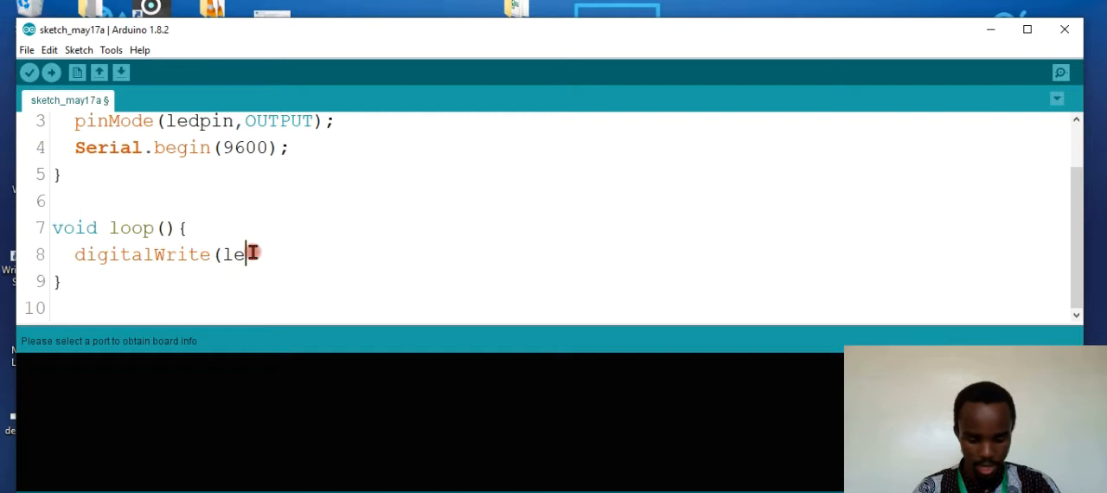
text(dpin,HI)
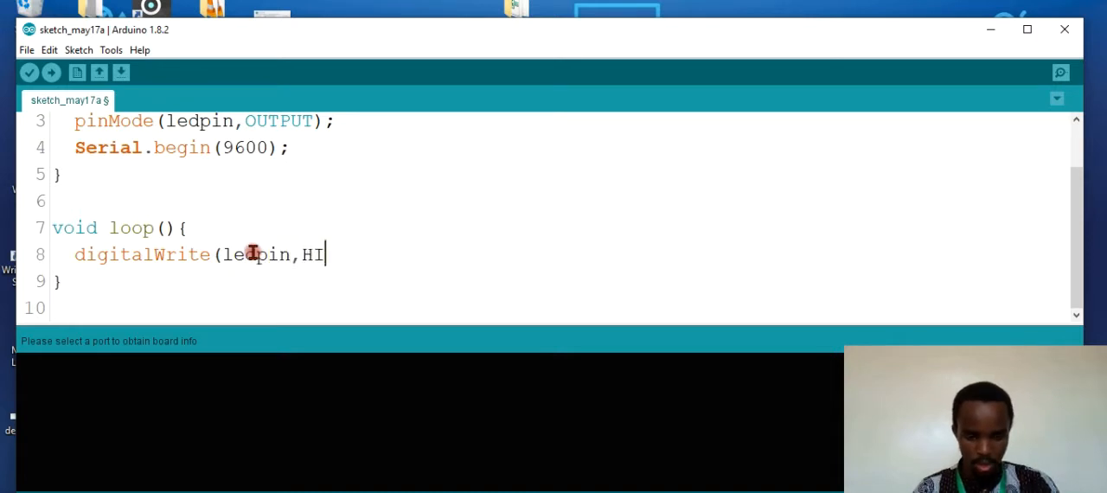
text(GH)
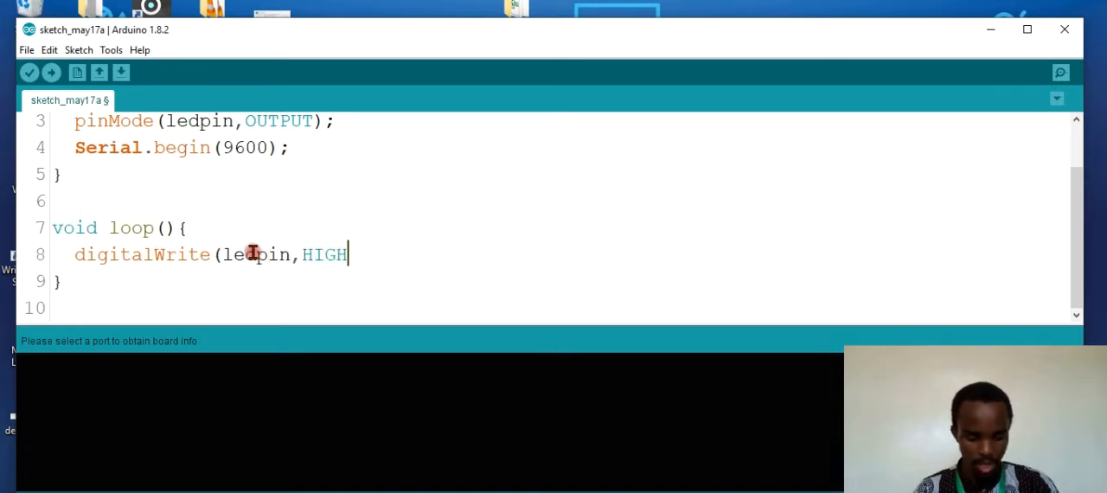
text();)
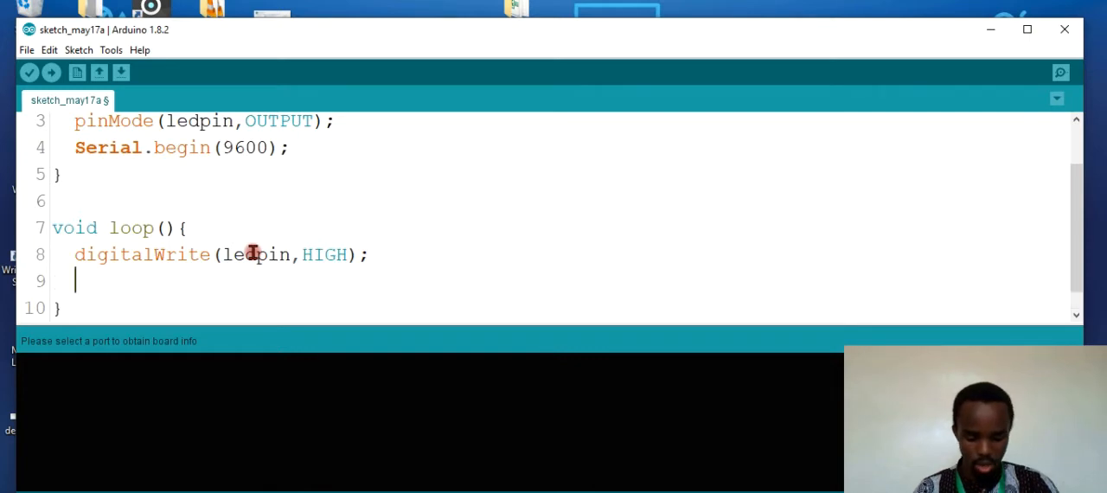
Follow it with delay(1000); to wait one second
text(delay)
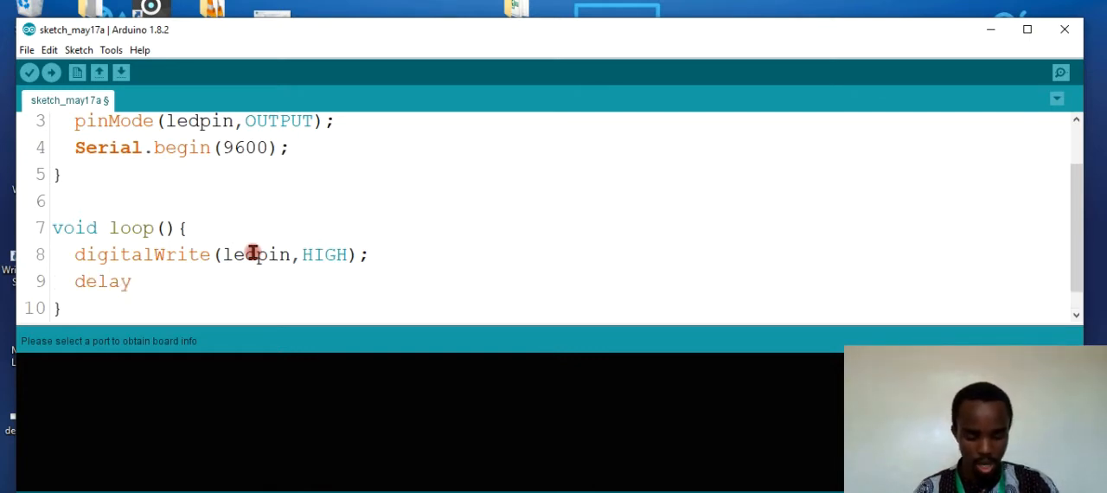
text((1000)
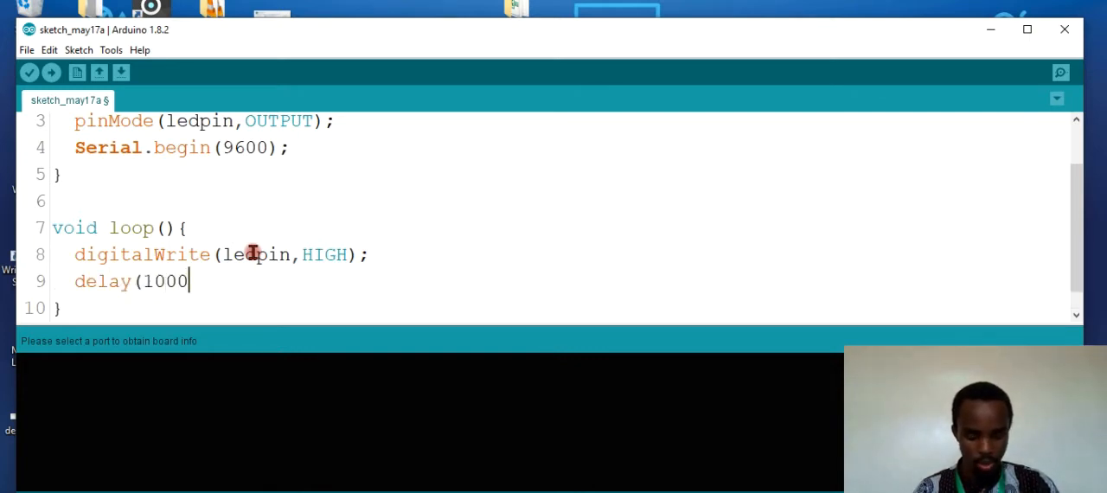
text();)
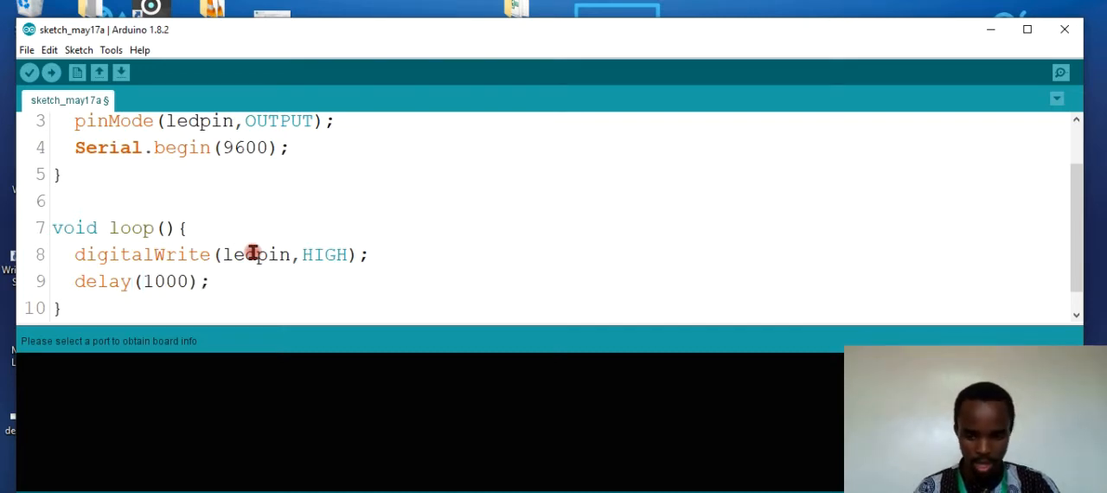
scroll(down, 3)
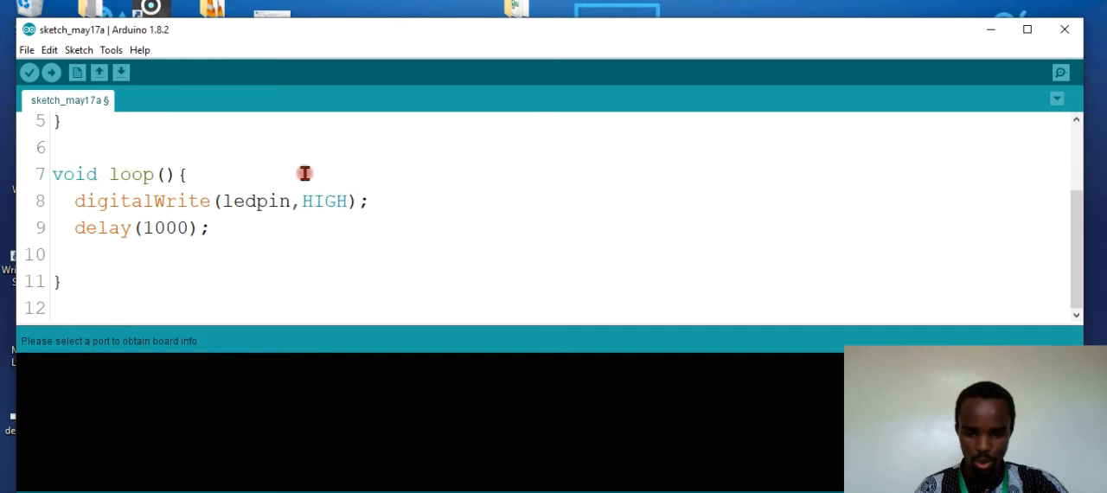
Add digitalWrite(ledpin,LOW); on line 10 of loop() to turn the LED off
text(del)
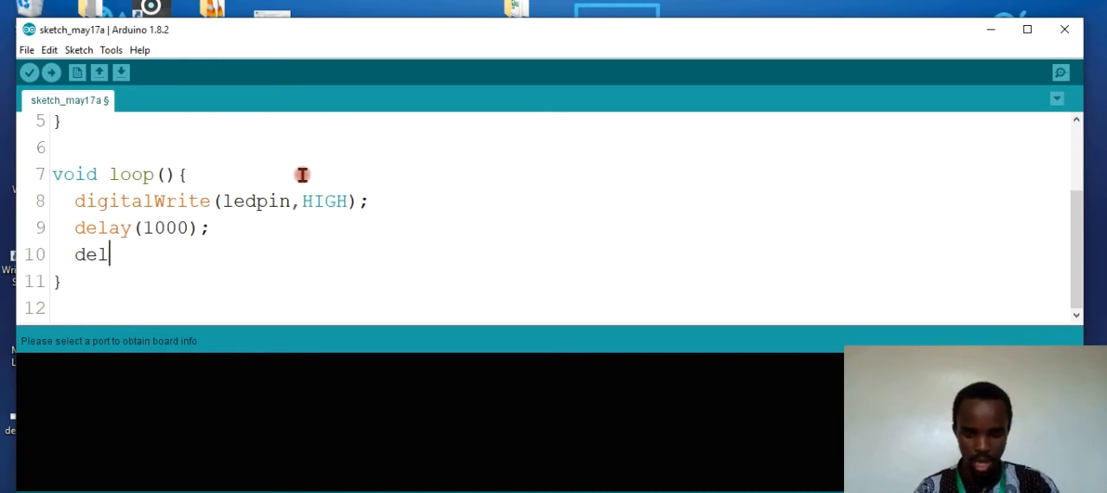
text(igital)
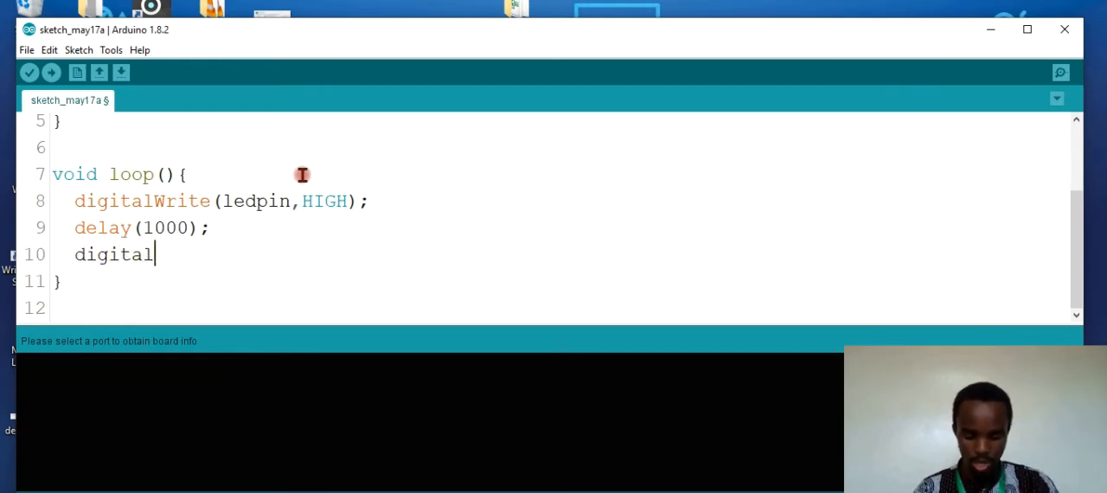
text(Write)
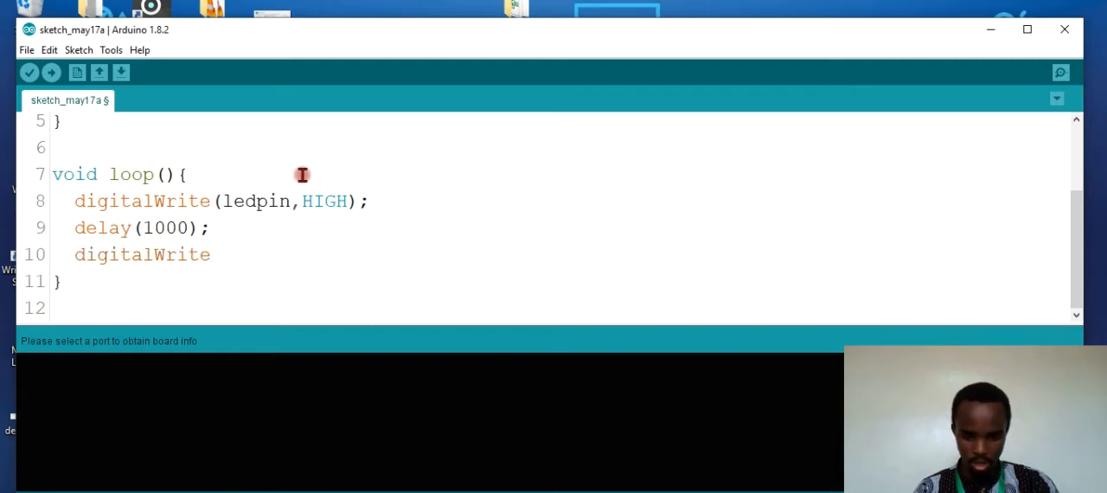
text((led)
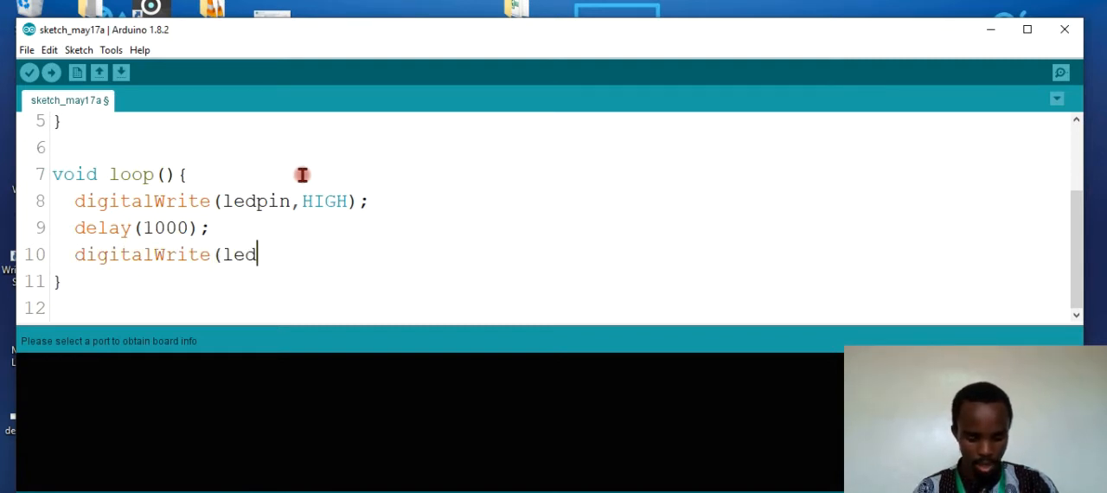
text(pin,)
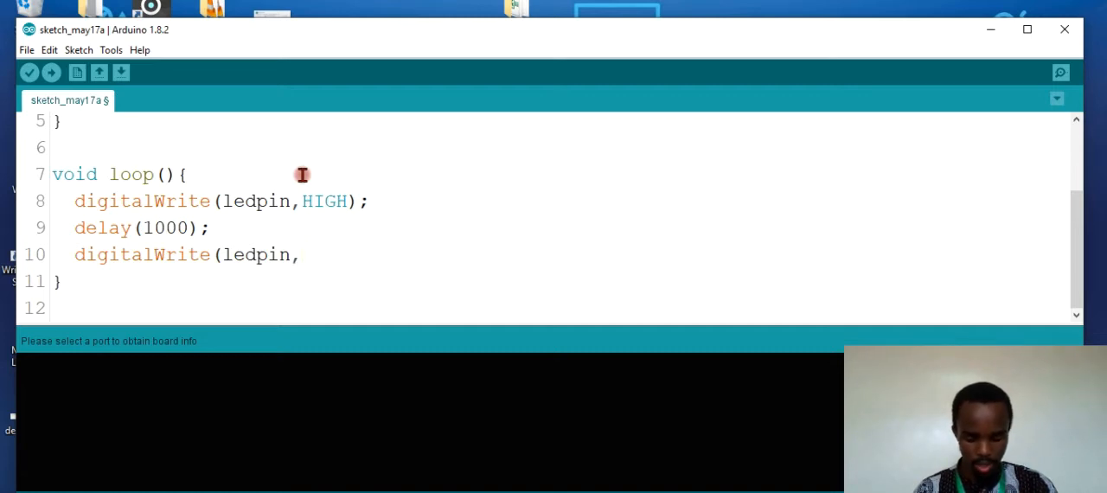
text(LOW)
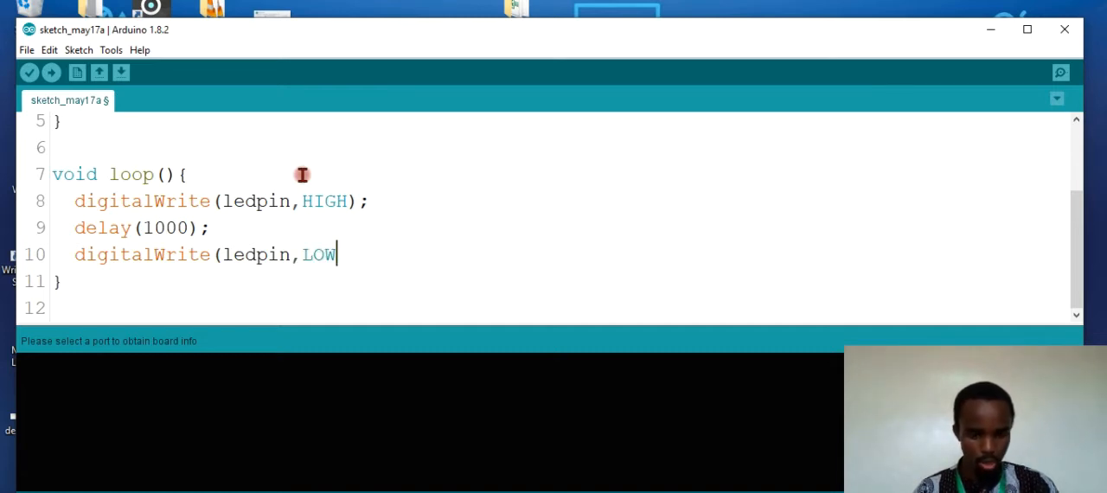
text();)
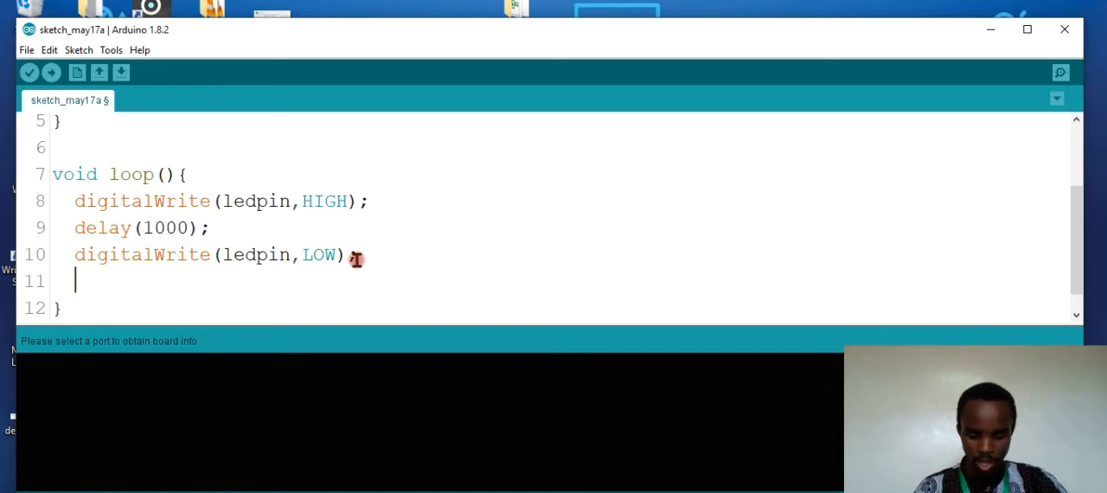
Add delay(1000); on line 11 to hold the LED off for one second
text(delay()
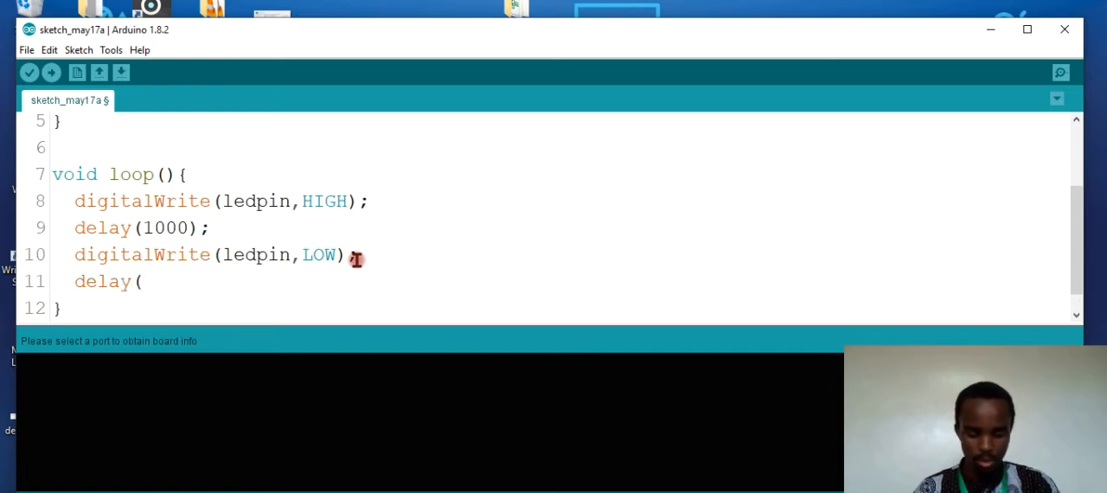
text(1000))
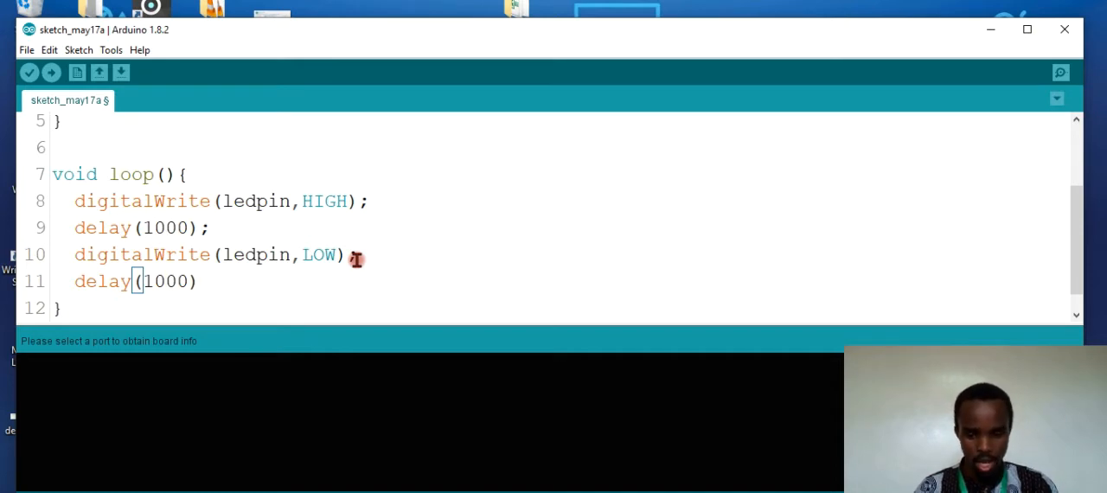
text(;)
click(560, 255)
text(;)
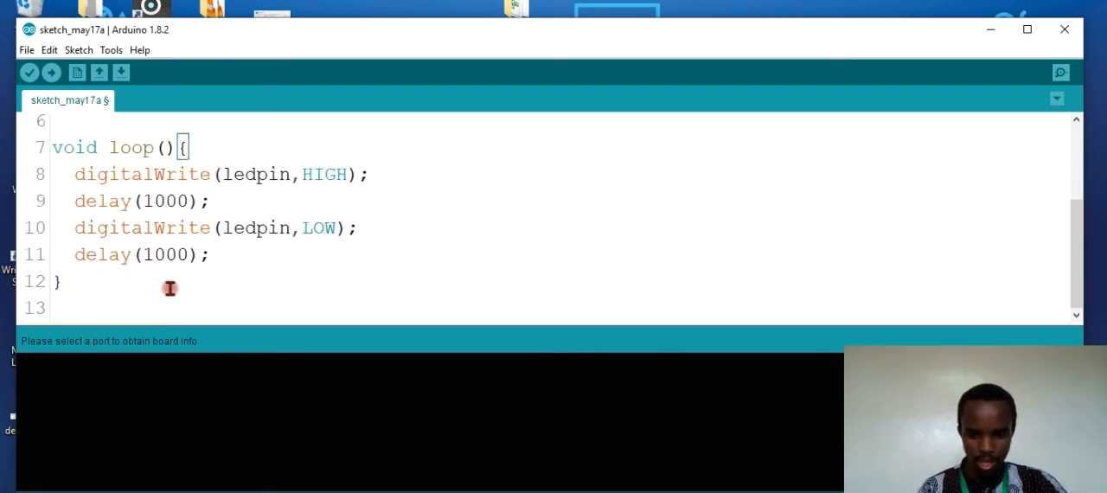
mouse_move(138, 346)
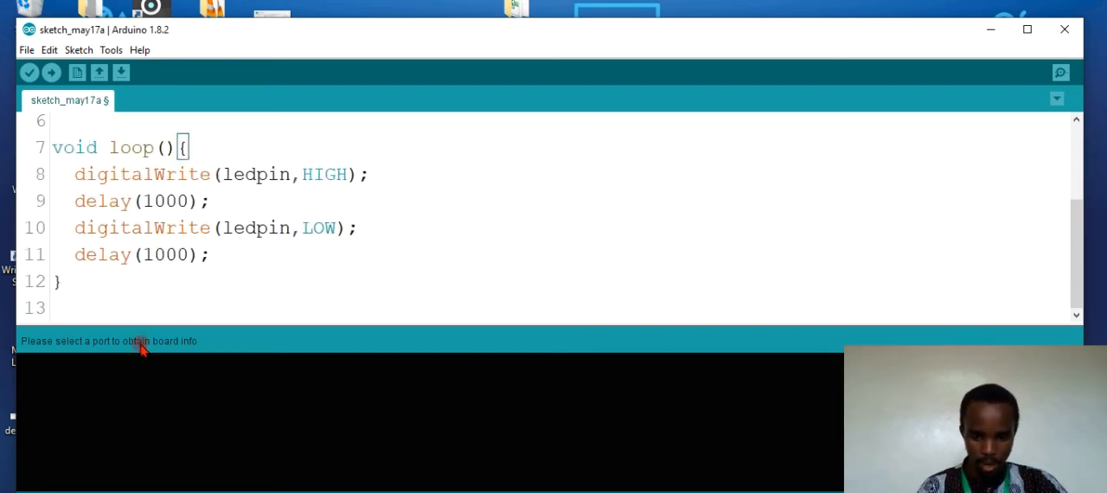
mouse_move(428, 394)
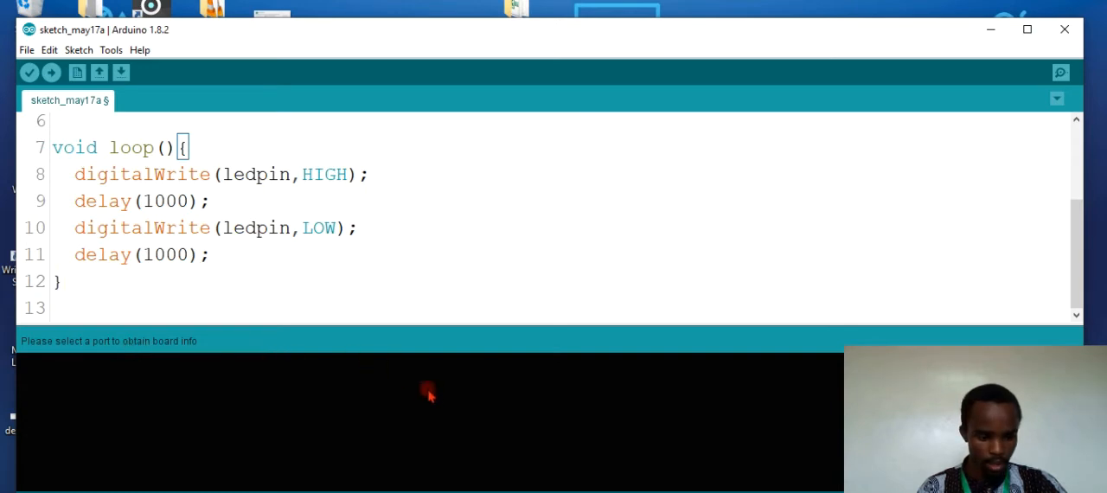
click(111, 49)
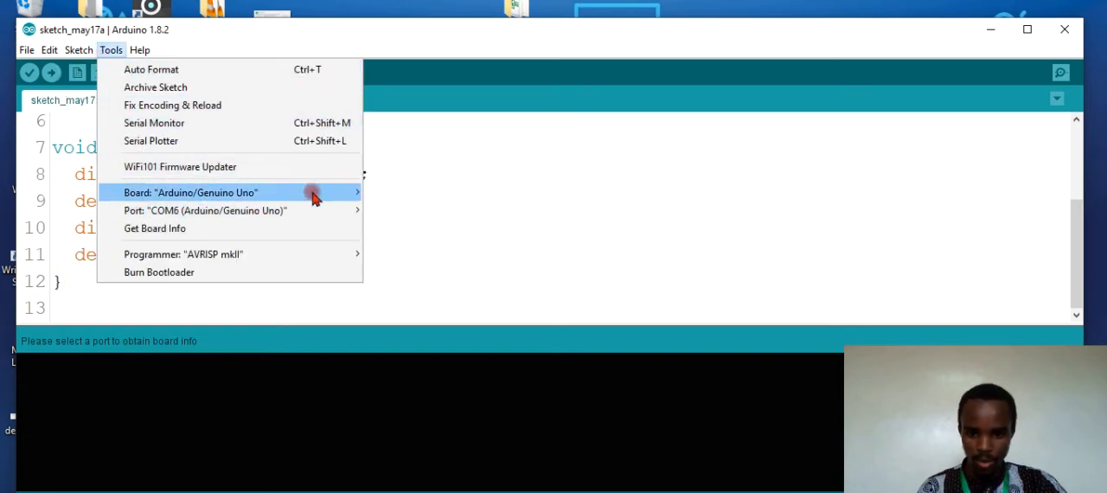
mouse_move(223, 232)
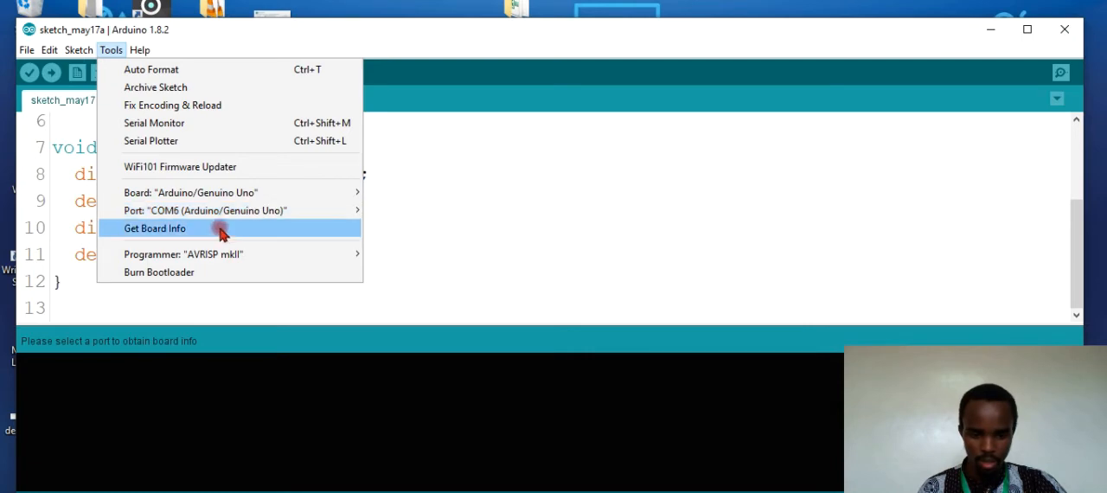
click(154, 228)
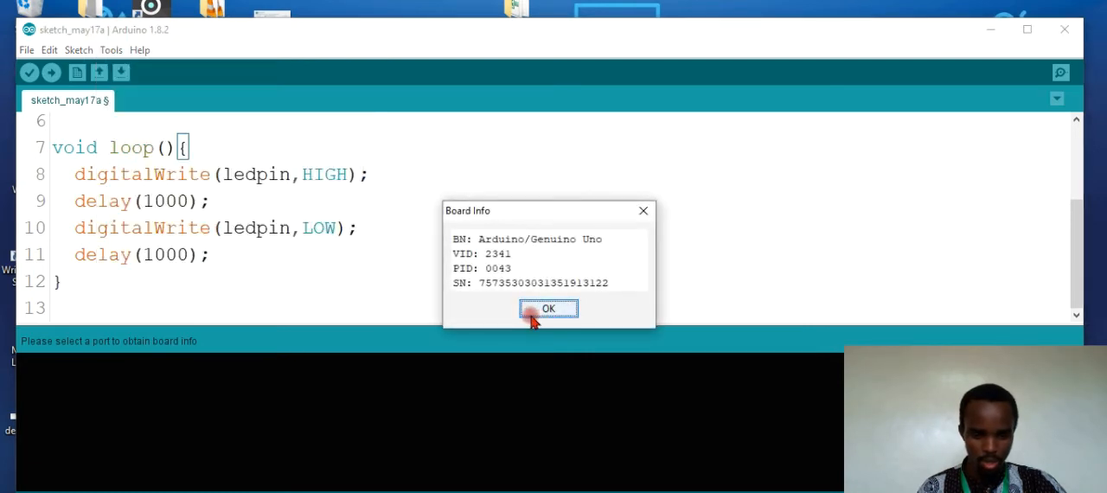
click(548, 309)
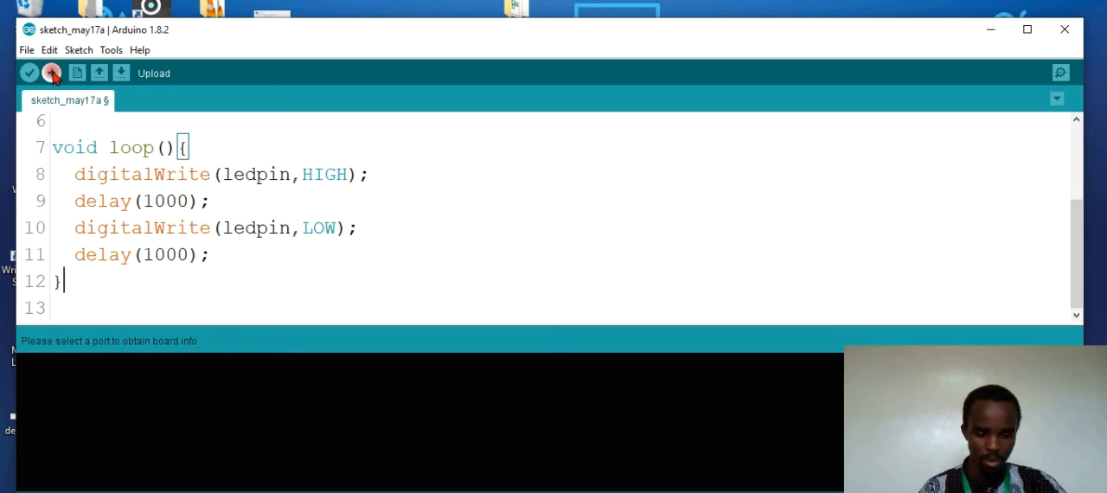
Start the upload and save the sketch as 'ledblinky' when prompted
click(121, 73)
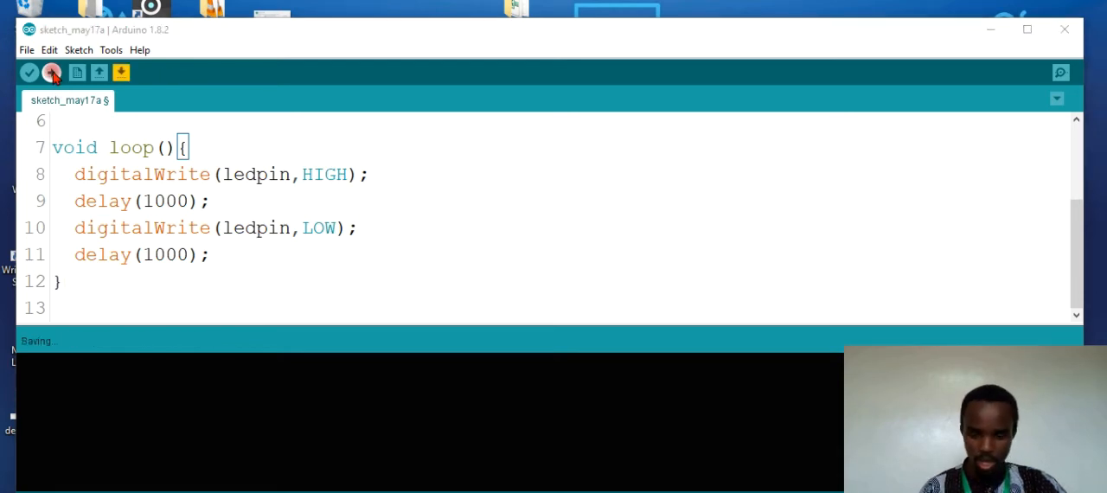
click(52, 72)
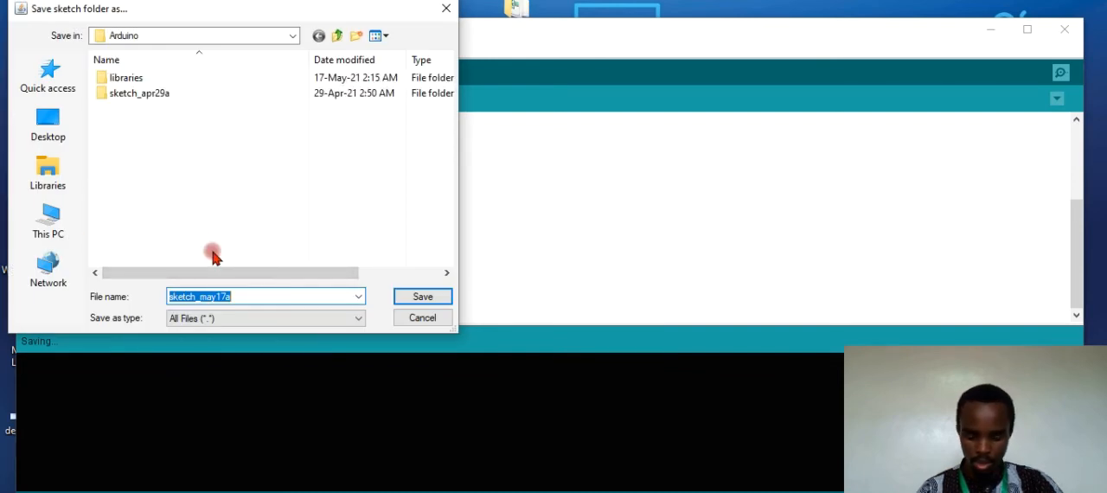
text(ledblinky)
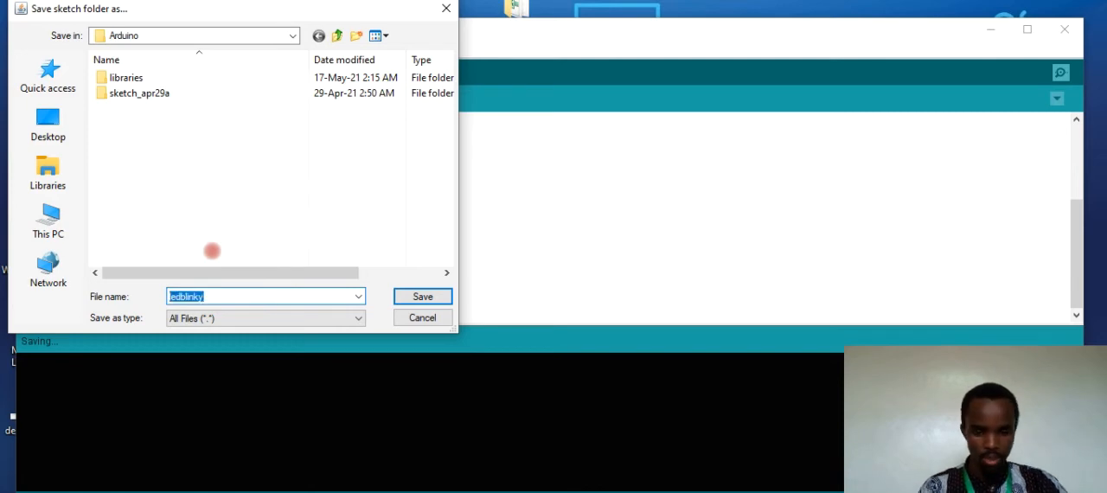
click(422, 296)
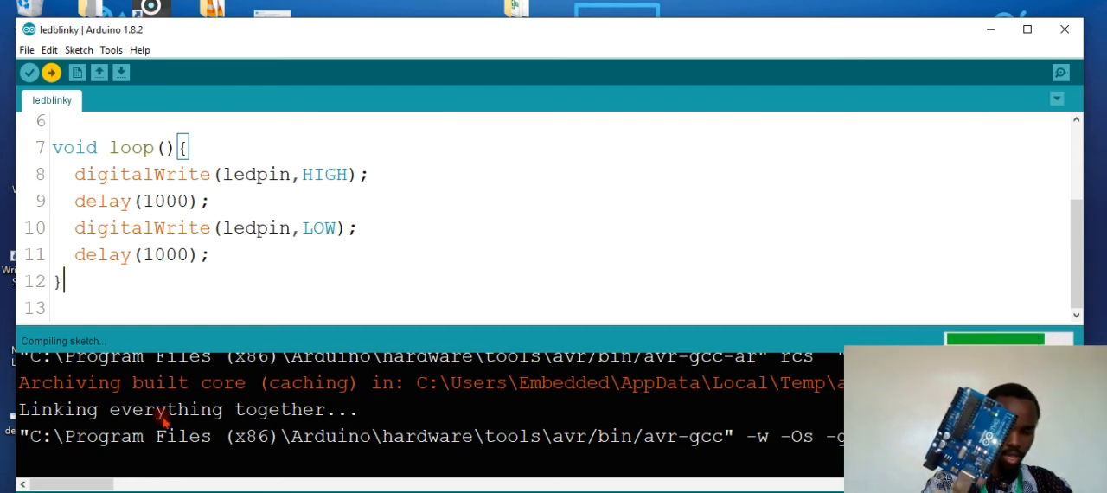
mouse_move(554, 391)
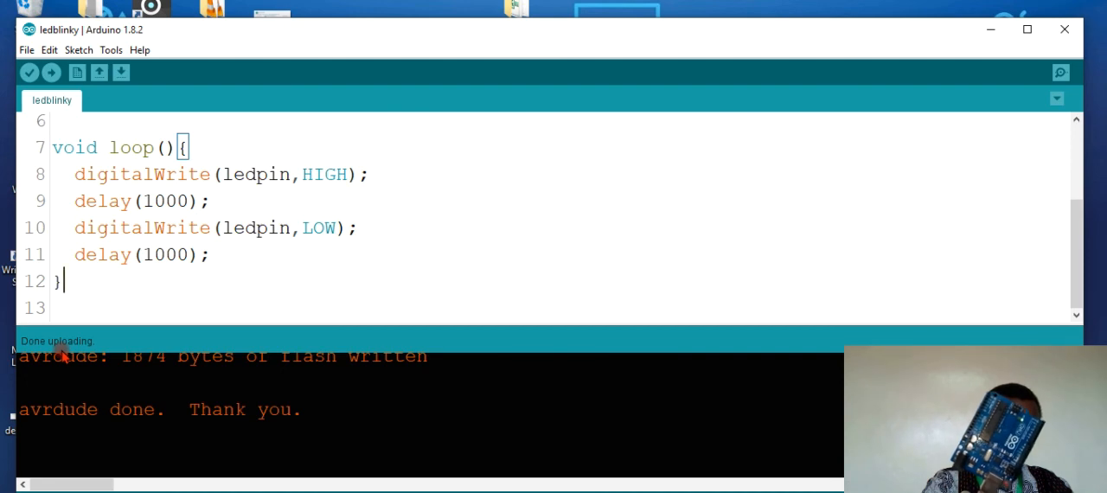
mouse_move(116, 345)
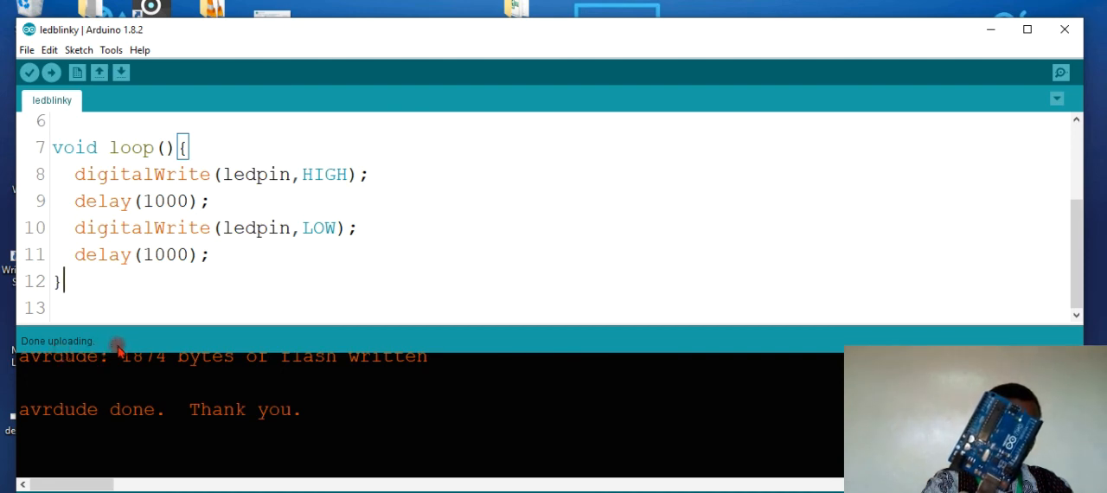